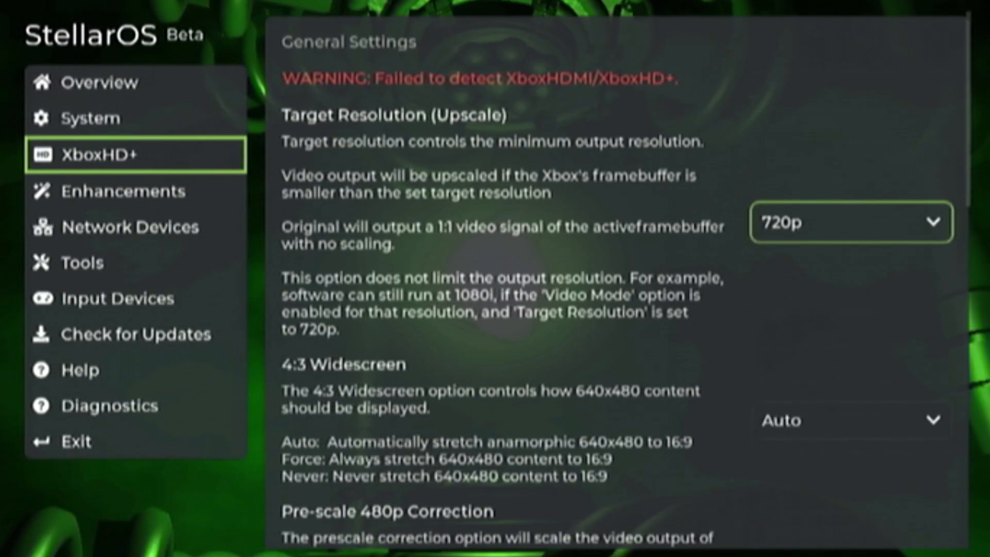
Tour the Enhancements, Tools, Input Devices, Check for Updates and Diagnostics sections
left_click(125, 190)
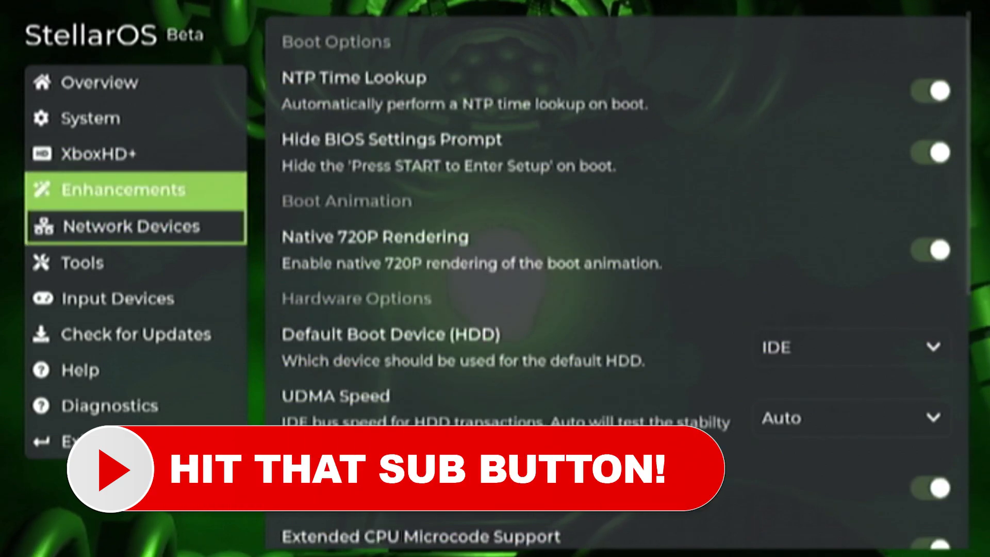
left_click(82, 262)
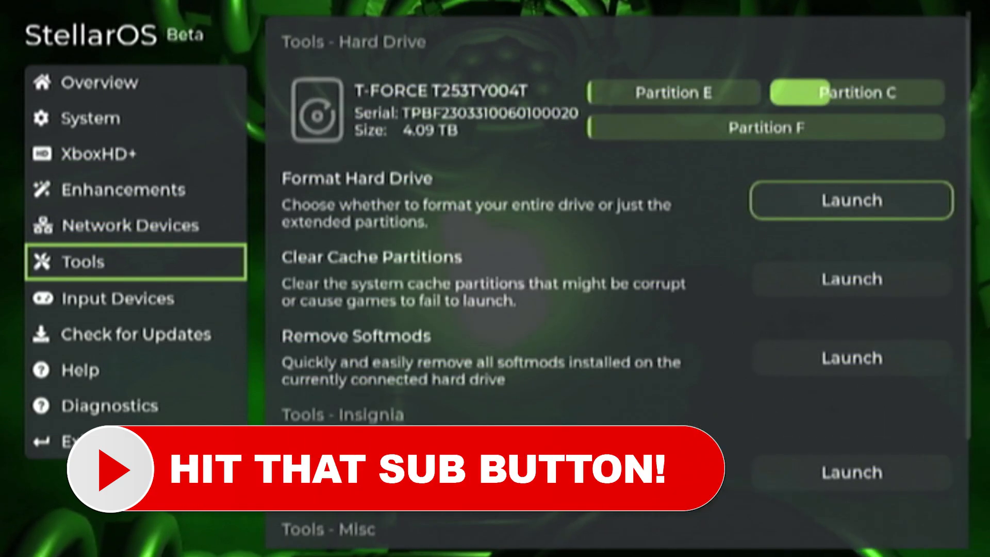
left_click(117, 298)
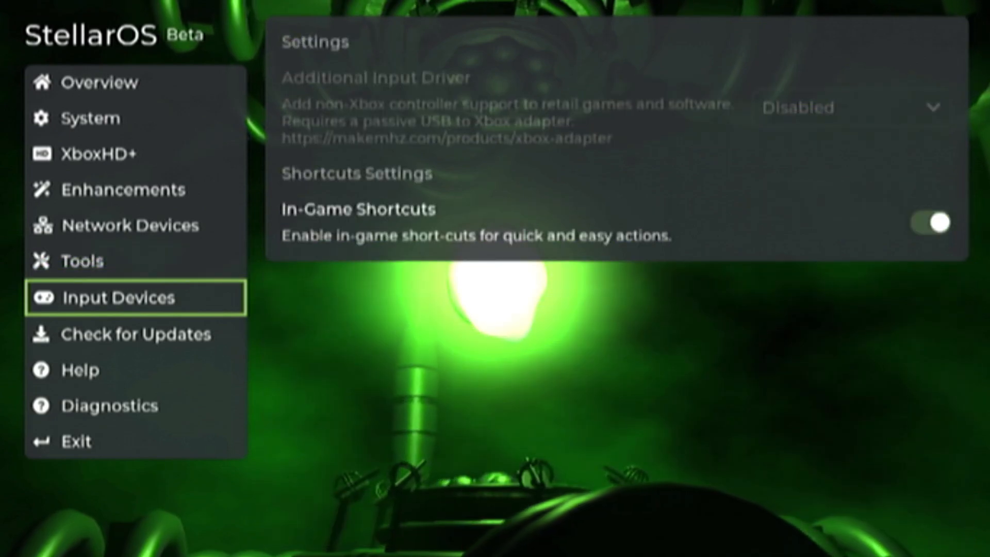
left_click(132, 334)
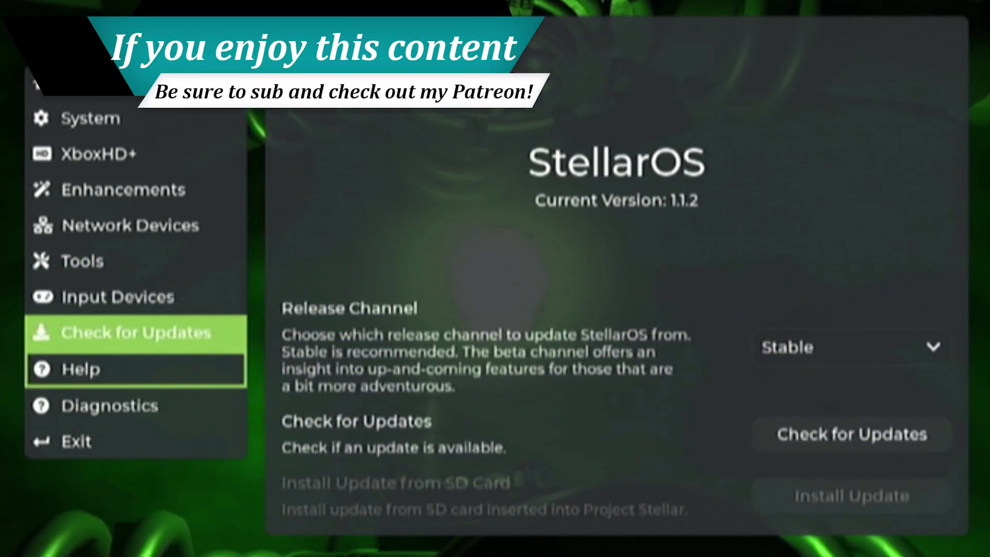
left_click(111, 405)
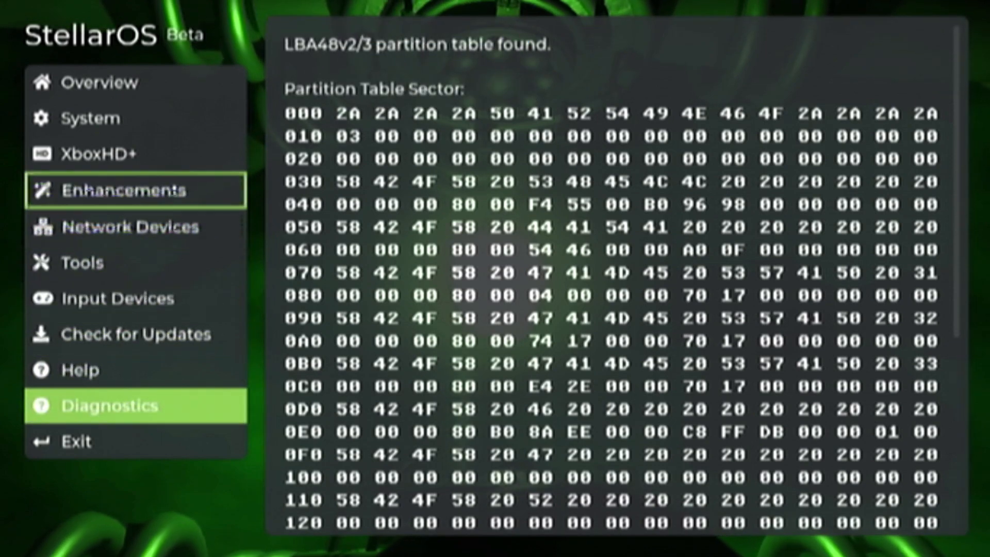
In System settings, append 'CPU ' to the IceBox system name via the on-screen keyboard
left_click(92, 117)
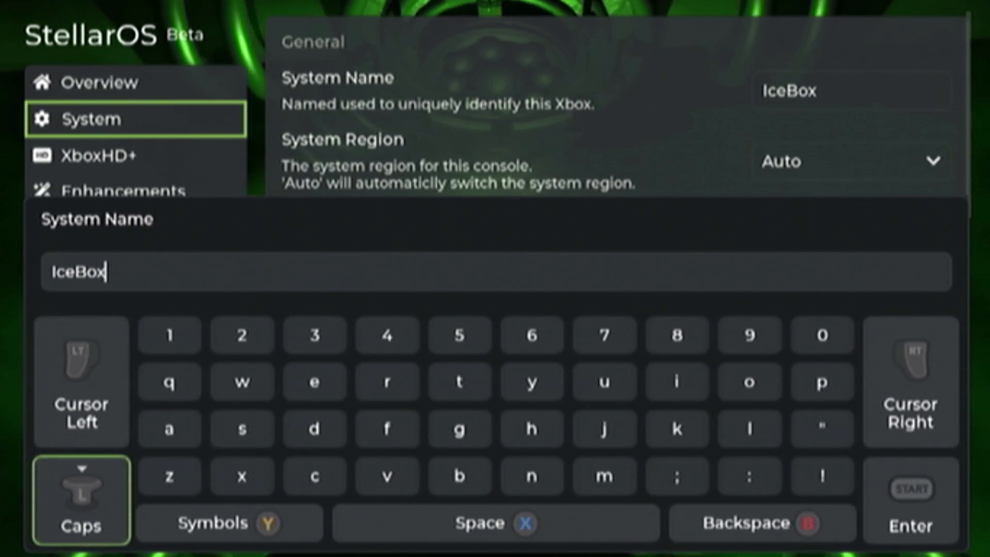
mouse_move(241, 475)
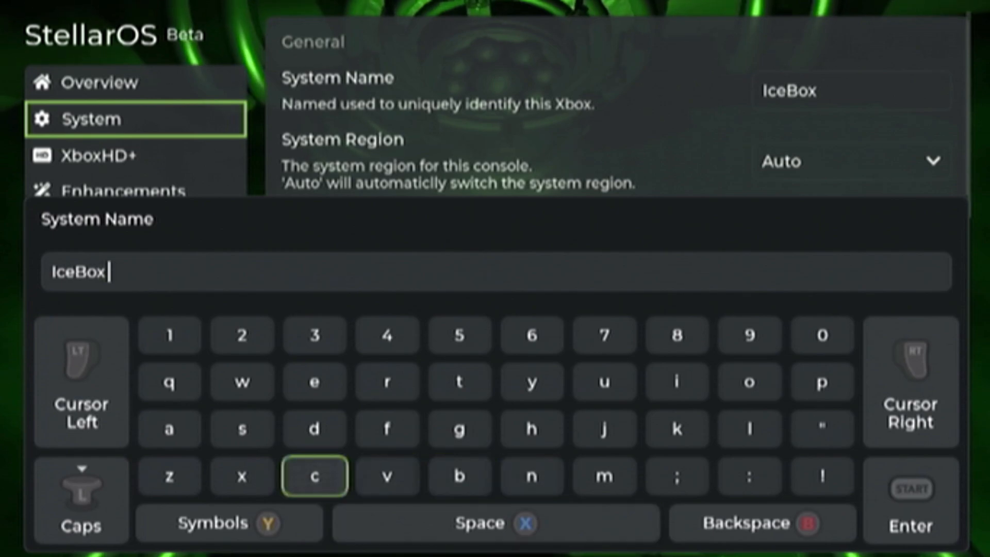
left_click(315, 475)
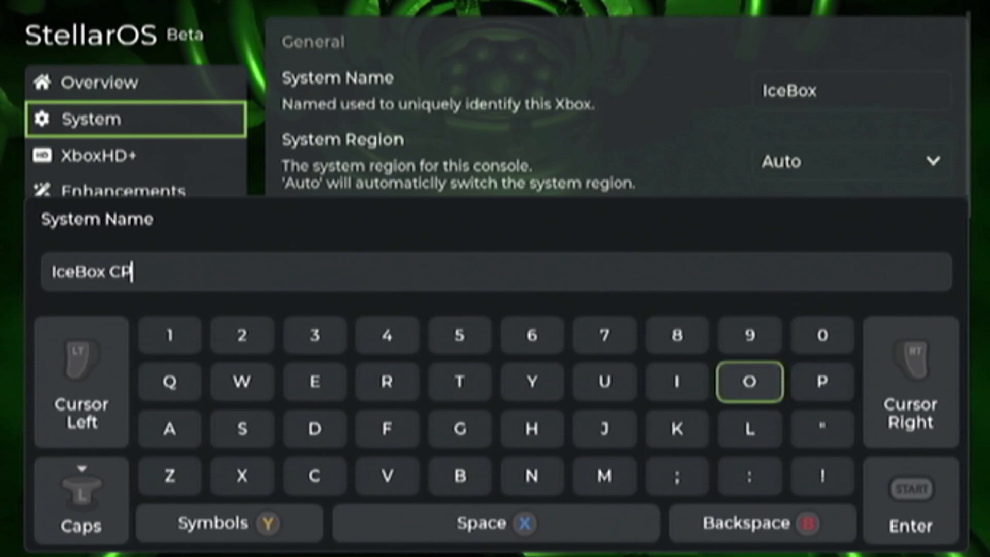
left_click(749, 381)
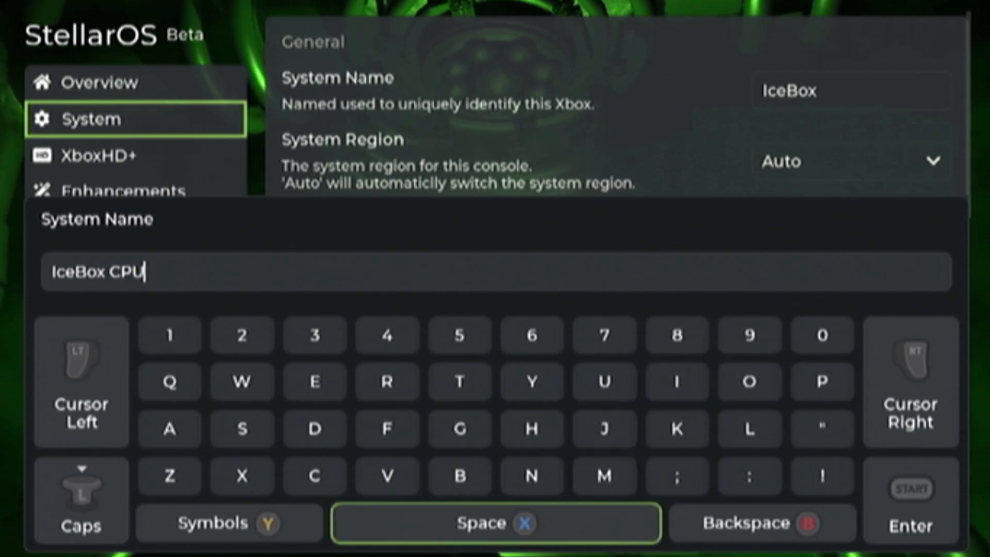
left_click(603, 476)
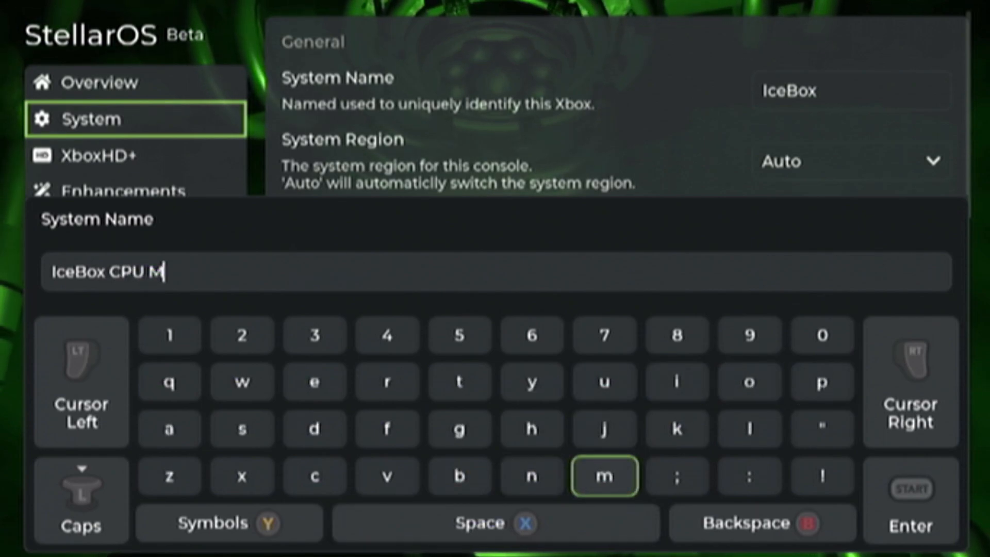
left_click(532, 382)
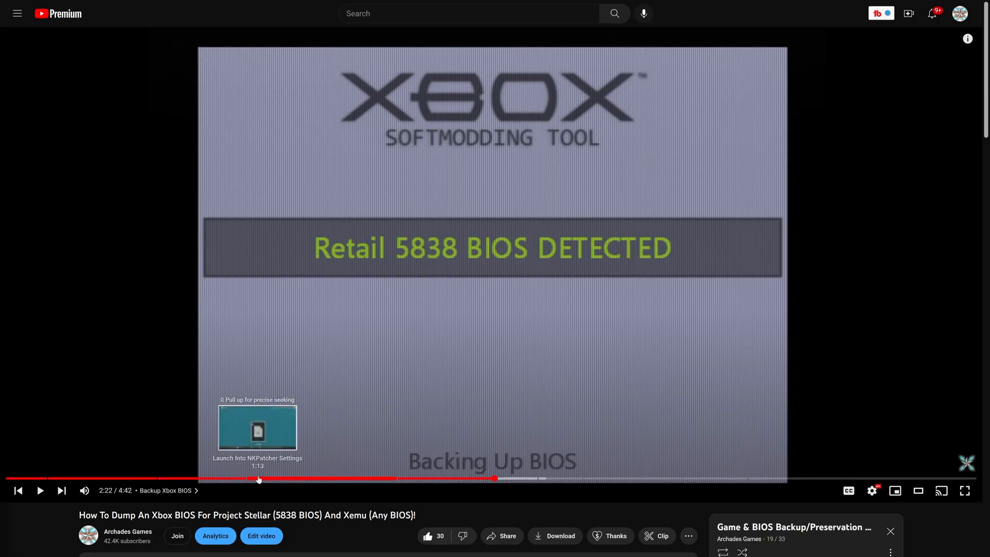
mouse_move(352, 531)
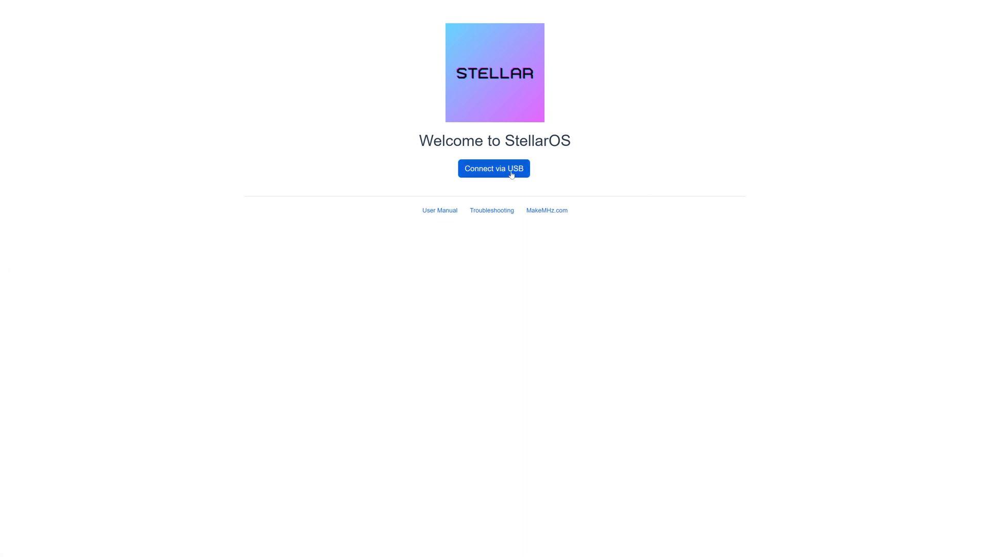
Connect the web setup to the Project Stellar device over USB
left_click(493, 169)
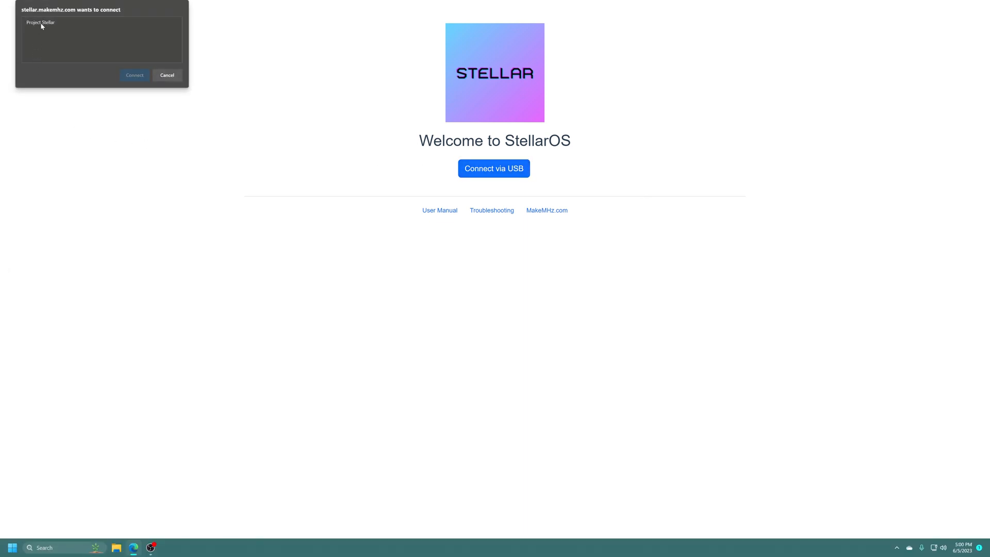
left_click(41, 22)
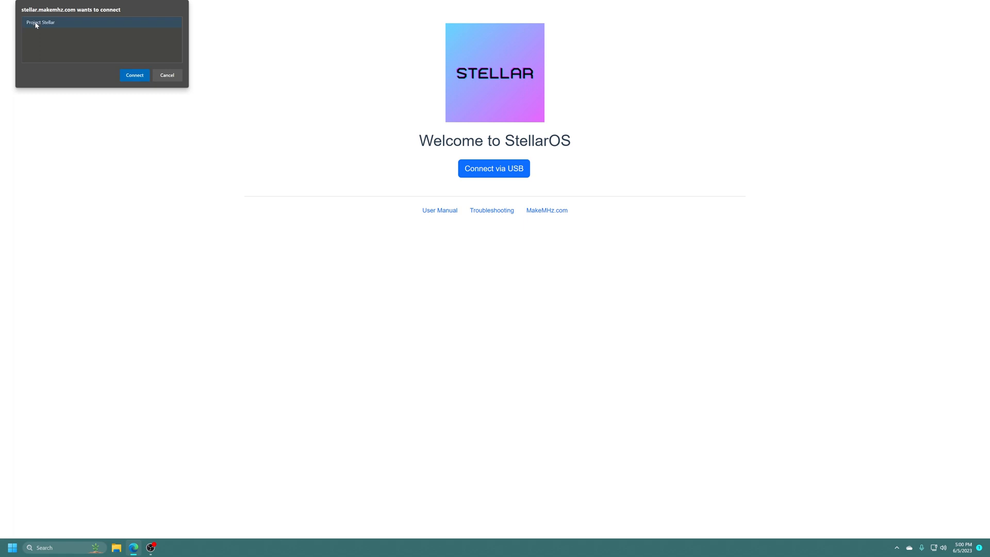
mouse_move(63, 14)
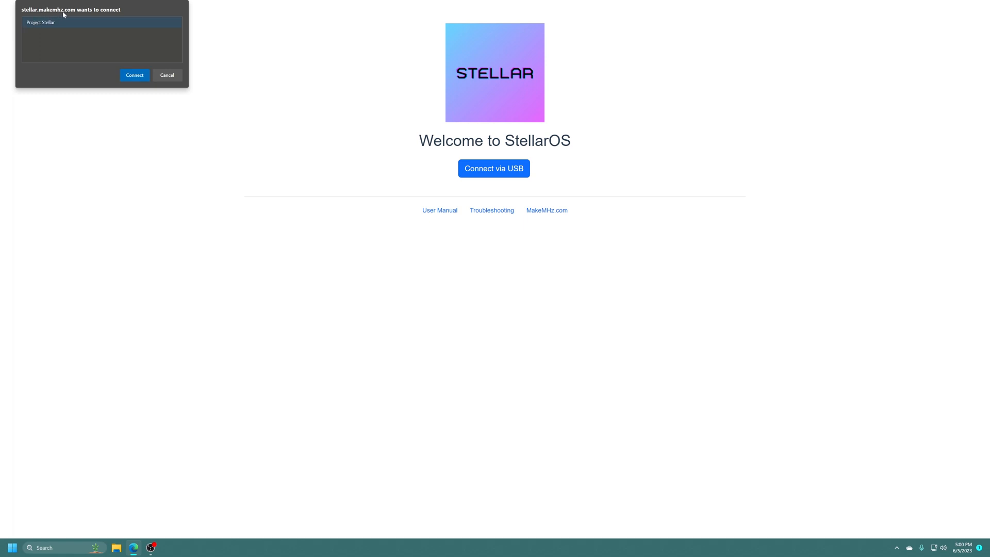
left_click(134, 75)
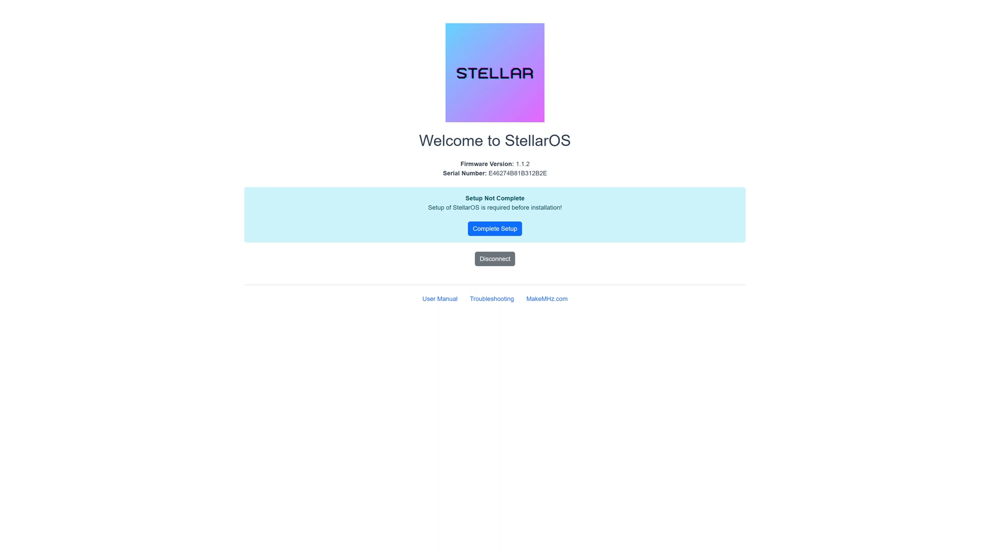
Complete setup by uploading the 5838 BIOS backup, then dismiss the completion message
left_click(494, 227)
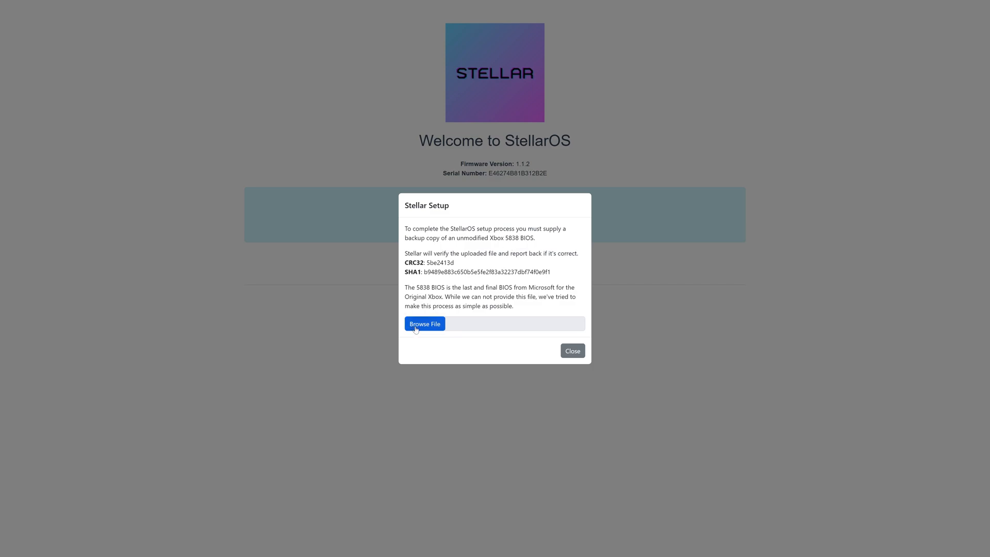
left_click(425, 324)
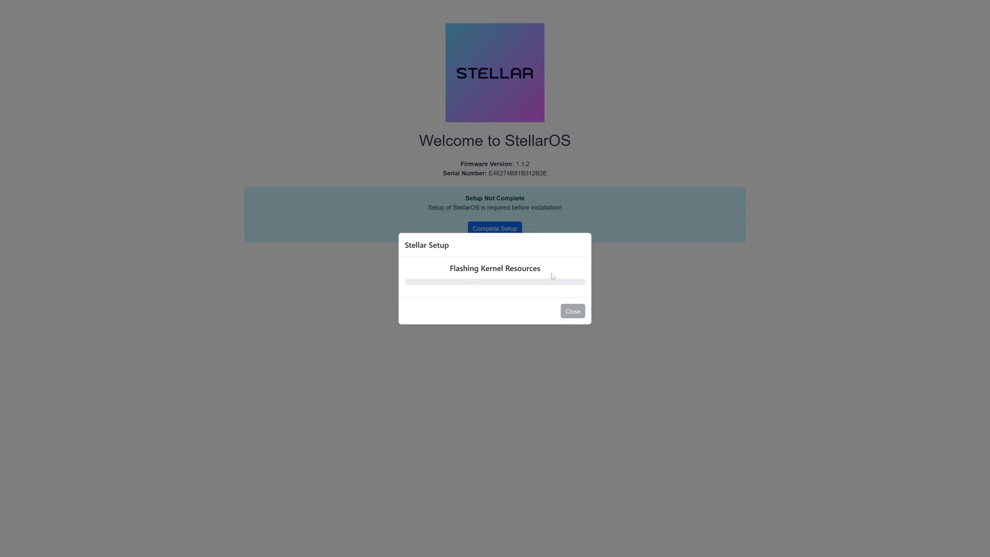
mouse_move(469, 298)
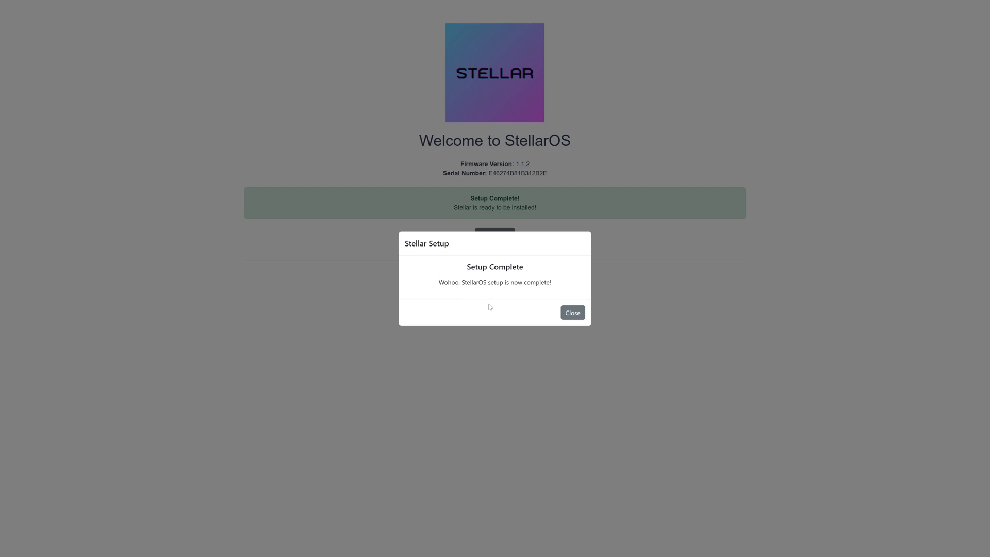
left_click(571, 312)
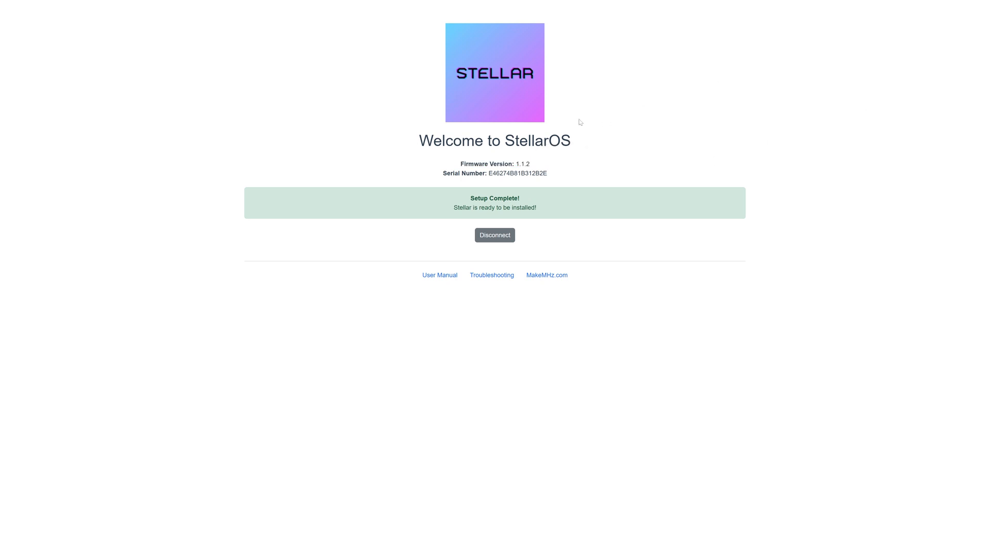
mouse_move(523, 162)
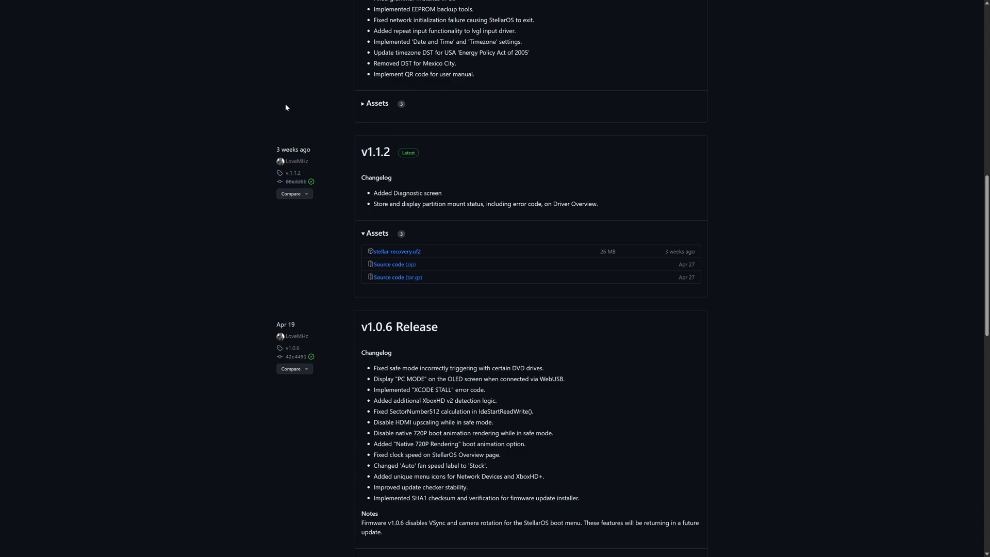
mouse_move(496, 85)
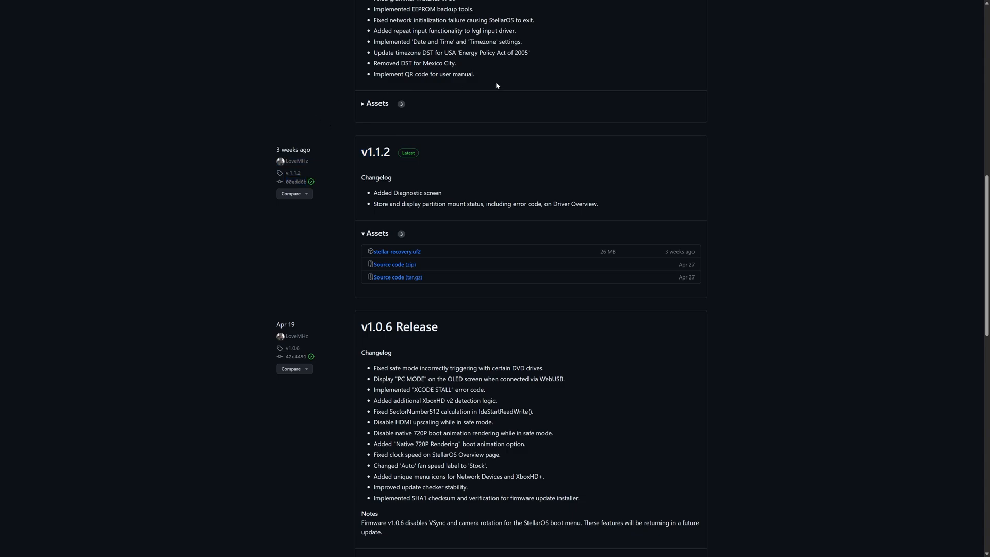
mouse_move(845, 79)
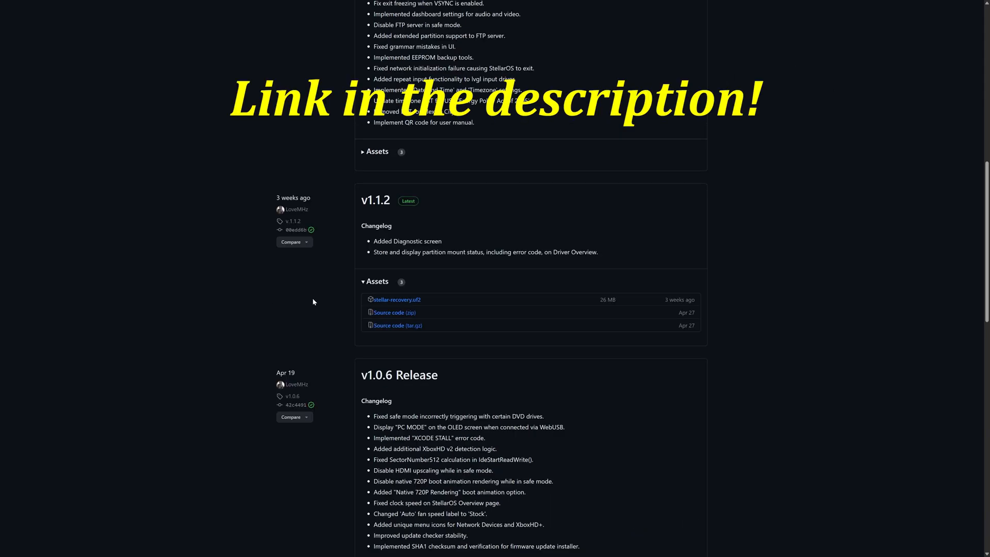
Download stellar-recovery.uf2 from the v1.1.2 release assets
left_click(396, 299)
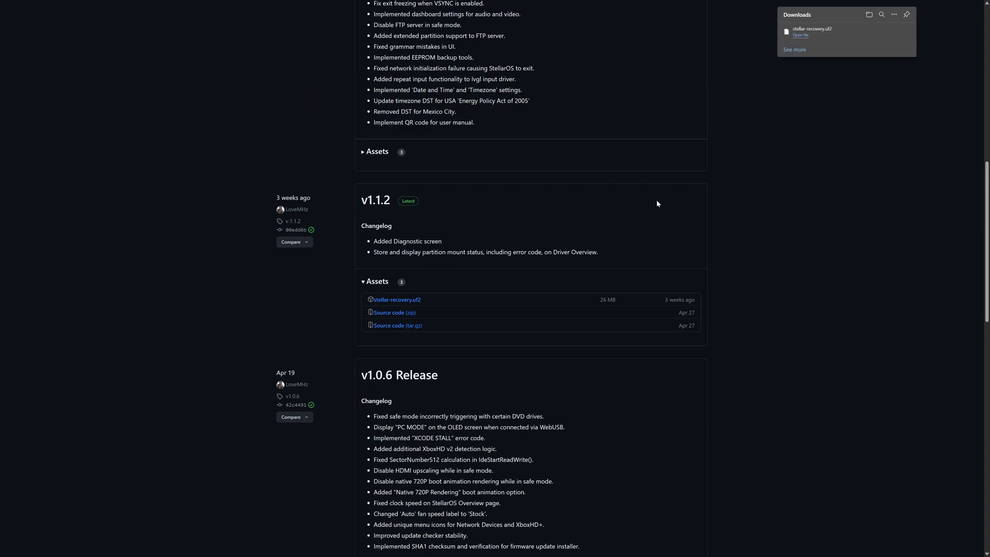
left_click(800, 36)
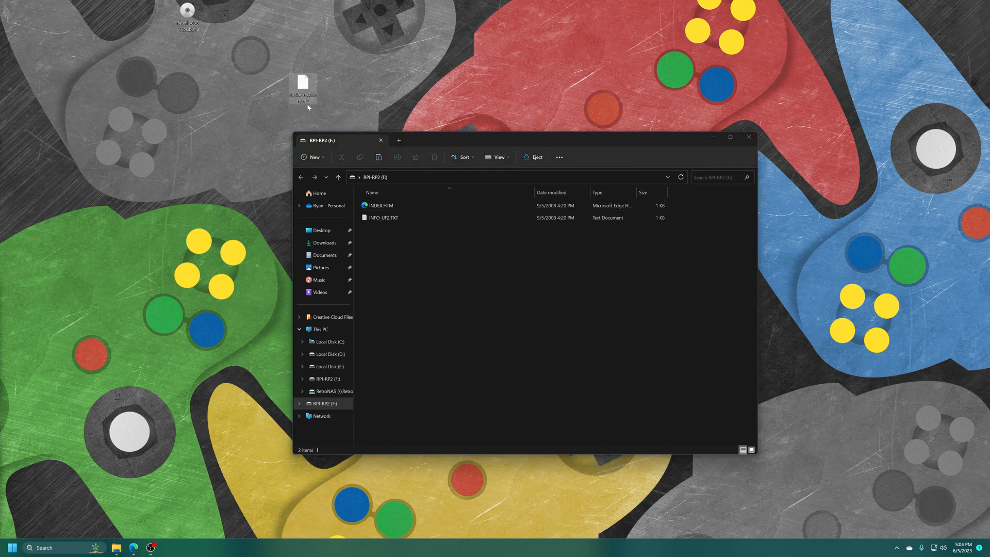
mouse_move(304, 86)
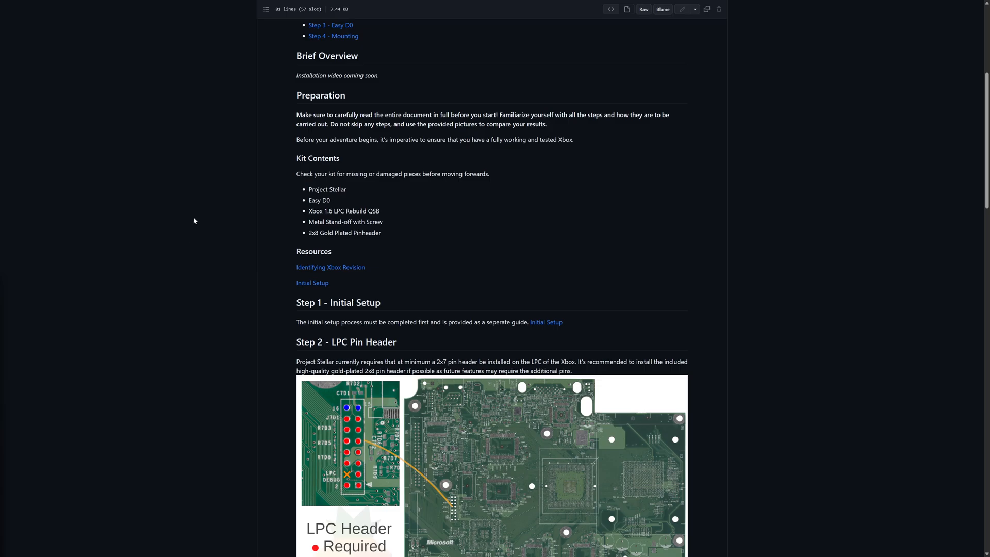
mouse_move(182, 216)
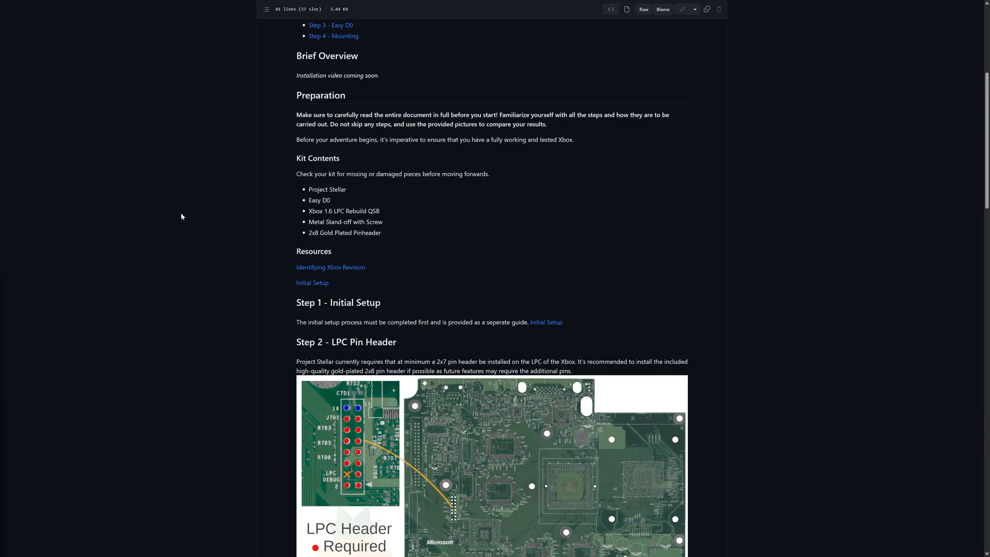
mouse_move(250, 225)
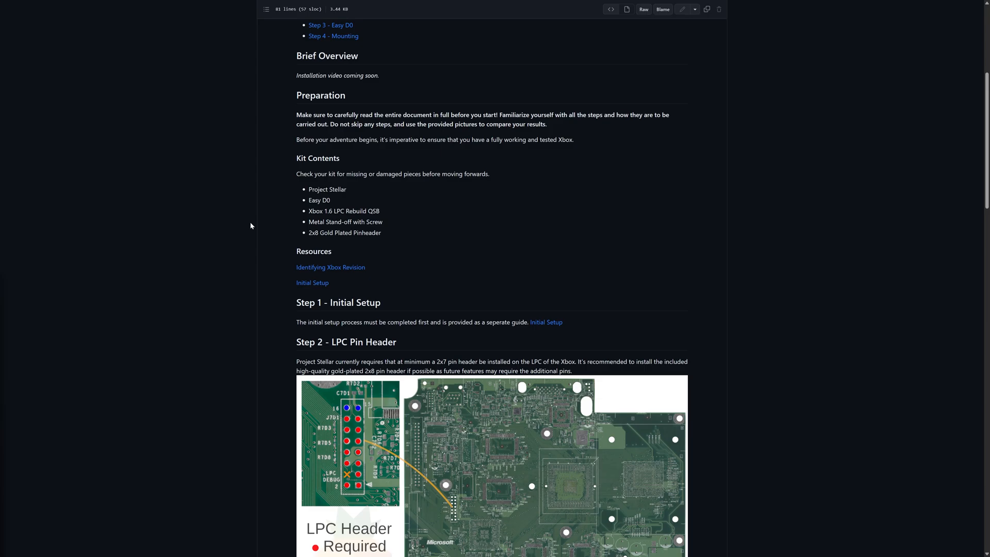
mouse_move(239, 254)
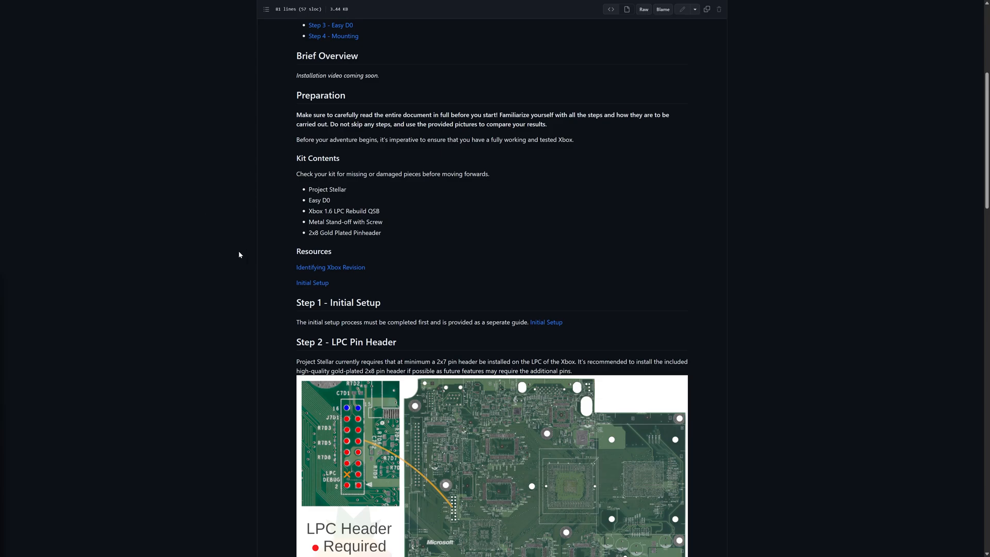
mouse_move(247, 284)
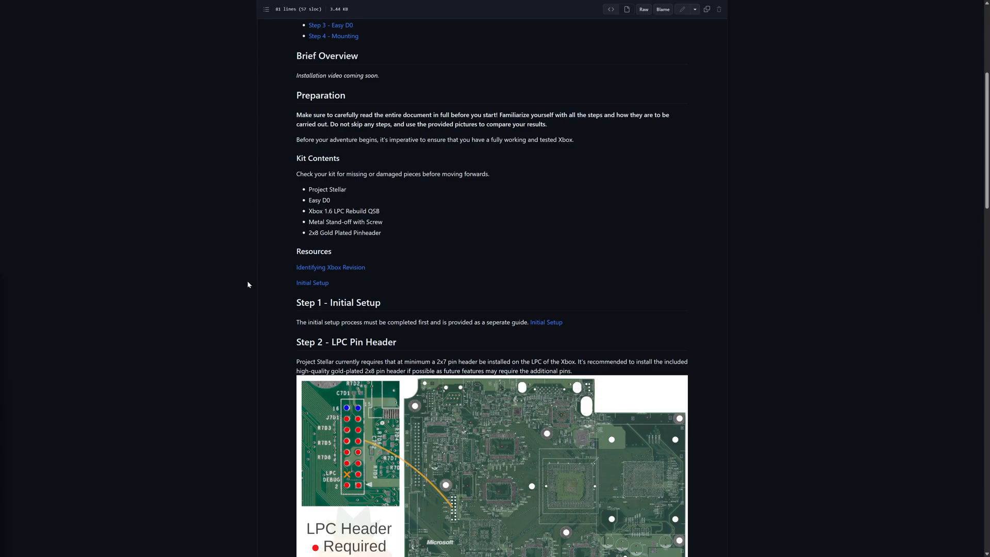
mouse_move(247, 304)
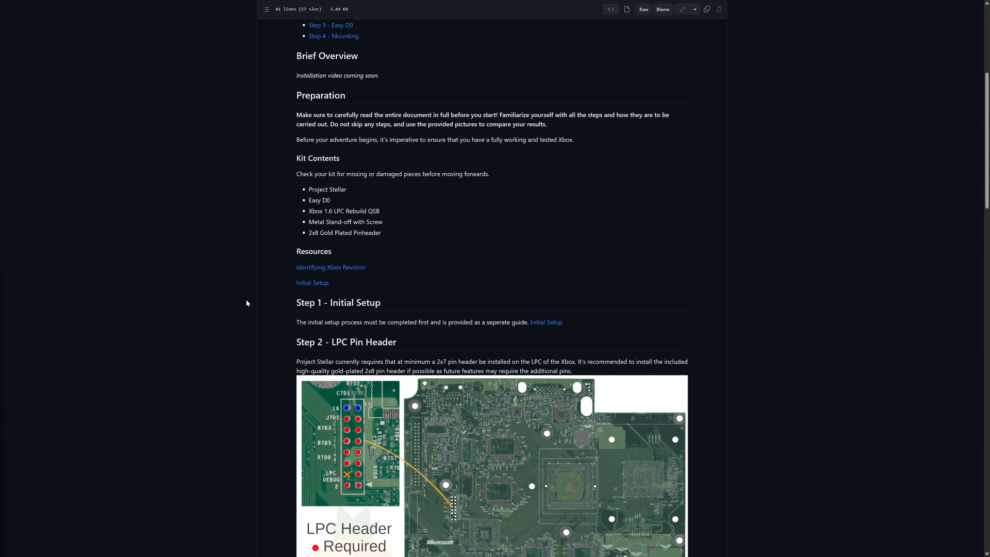
Scroll the install guide down to the Step 2 LPC Pin Header diagram
scroll("down", 3)
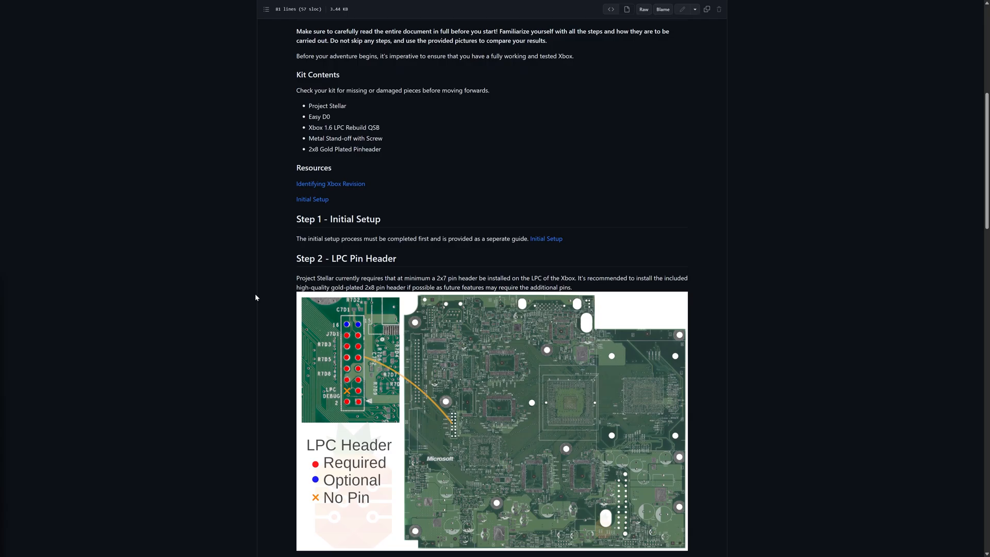
scroll("down", 3)
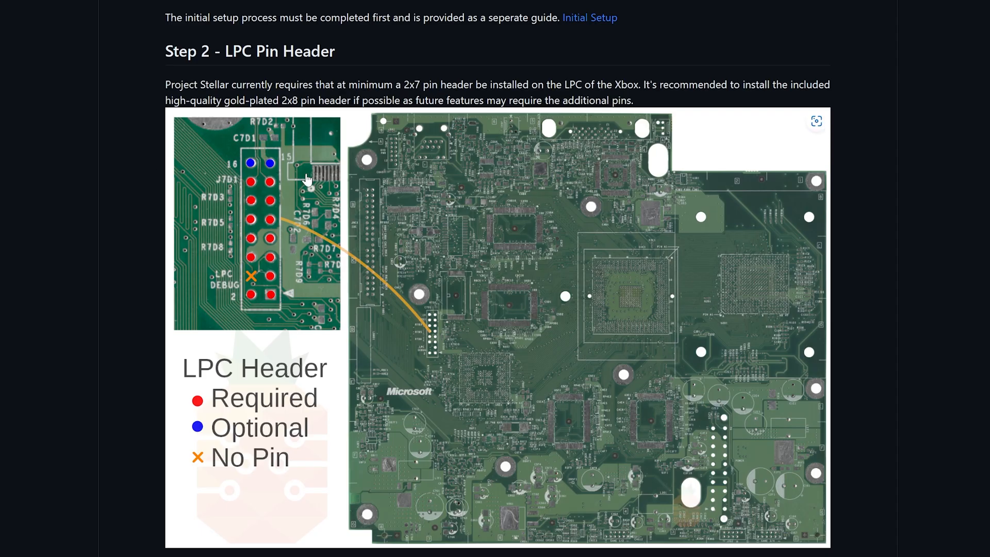
mouse_move(889, 111)
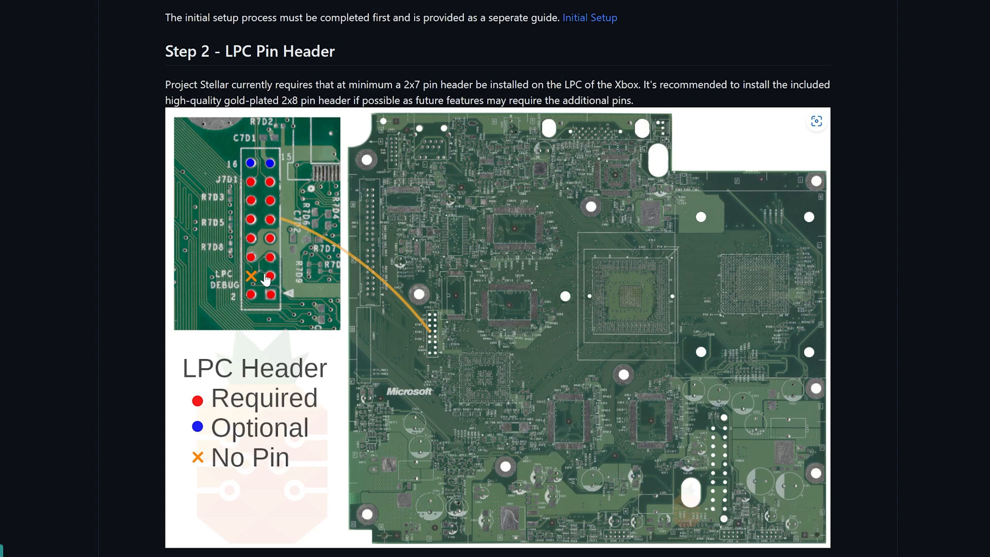
mouse_move(271, 171)
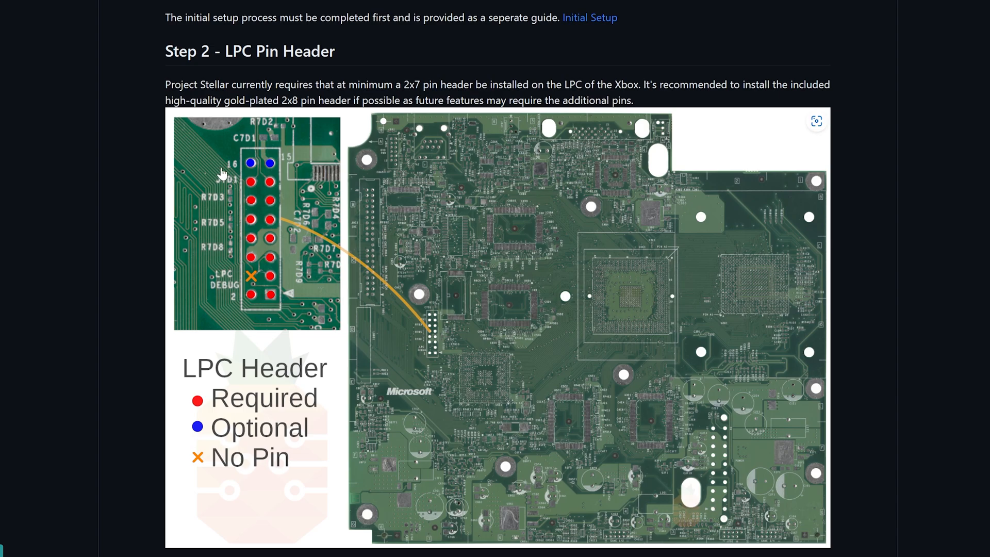
mouse_move(225, 220)
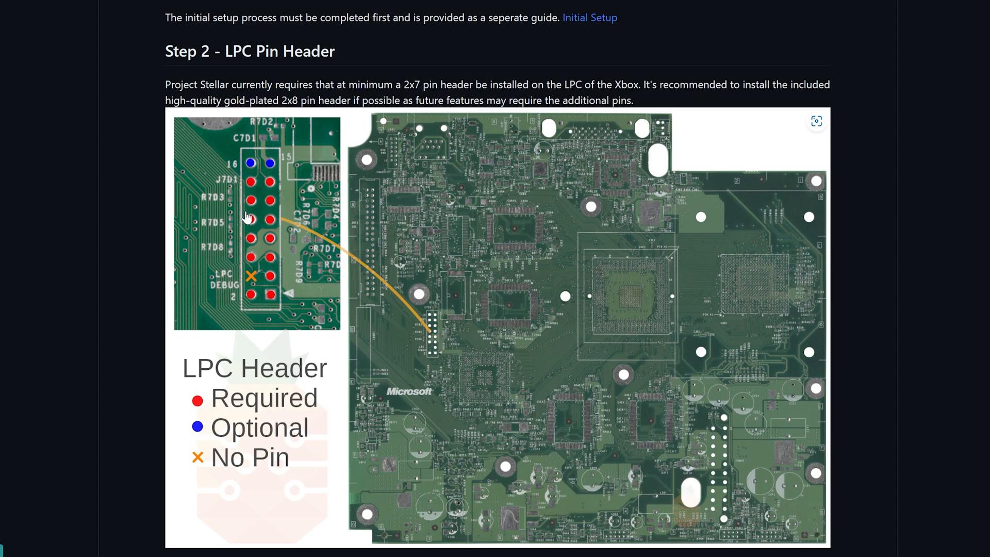
mouse_move(253, 208)
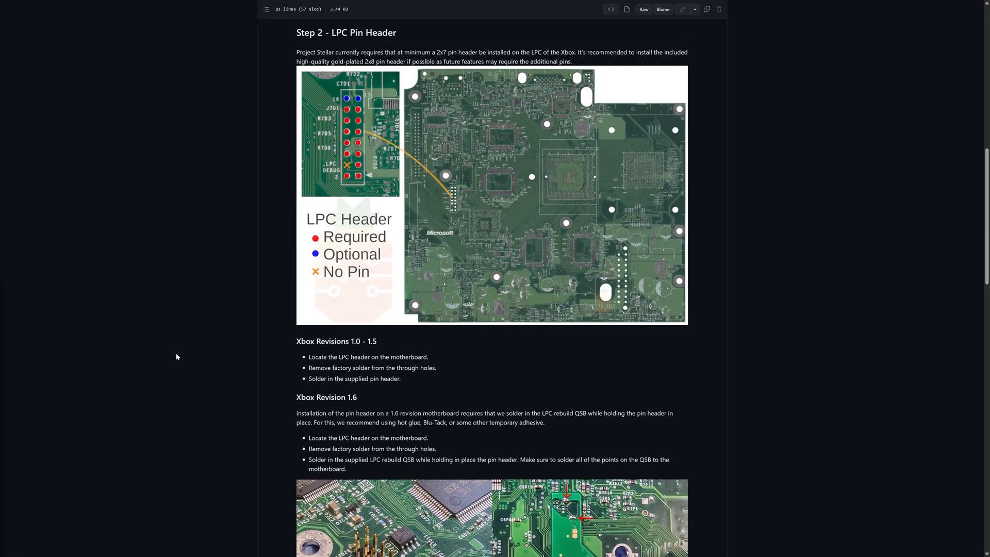
Scroll to Step 3 Easy D0 and view the D0 point, GND and QSB placement photos
scroll("down", 3)
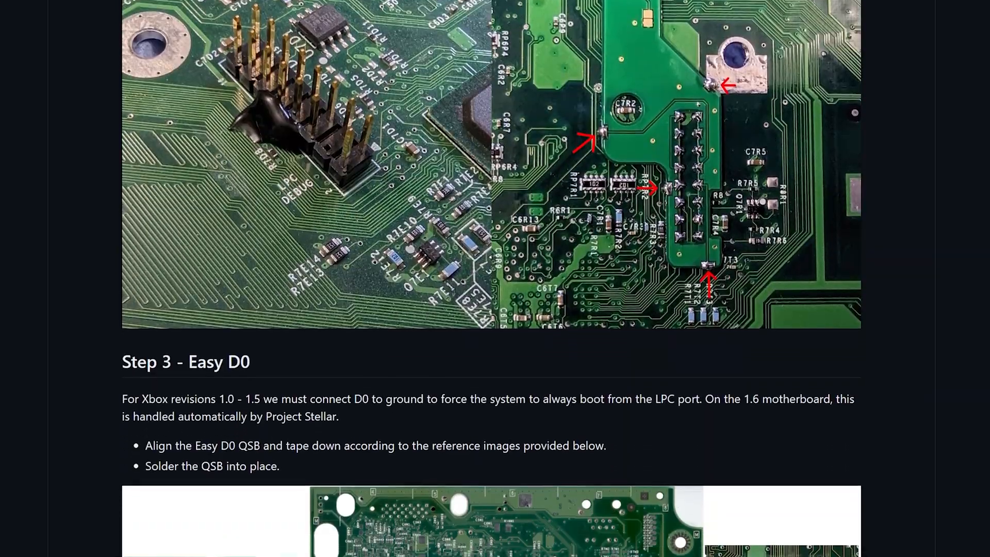
scroll("down", 3)
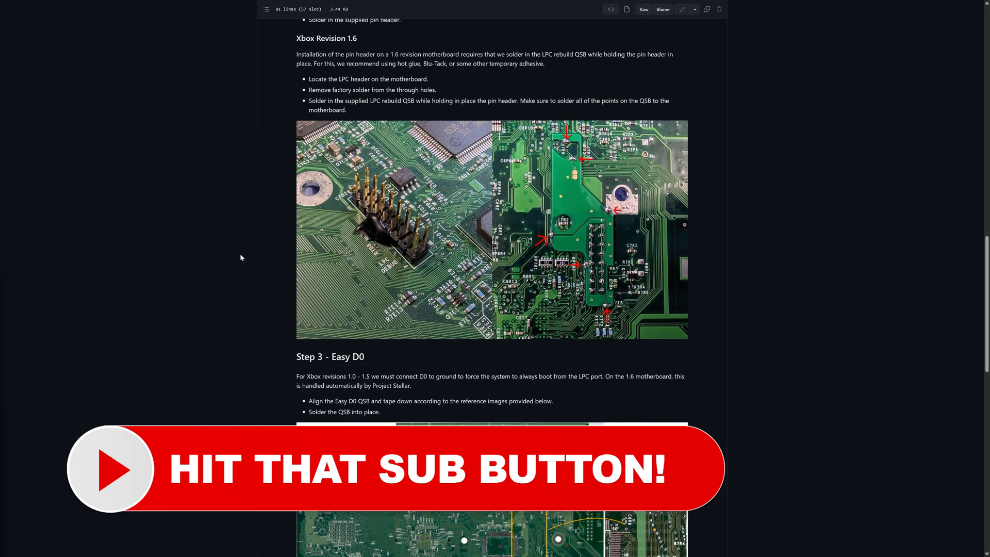
scroll("down", 3)
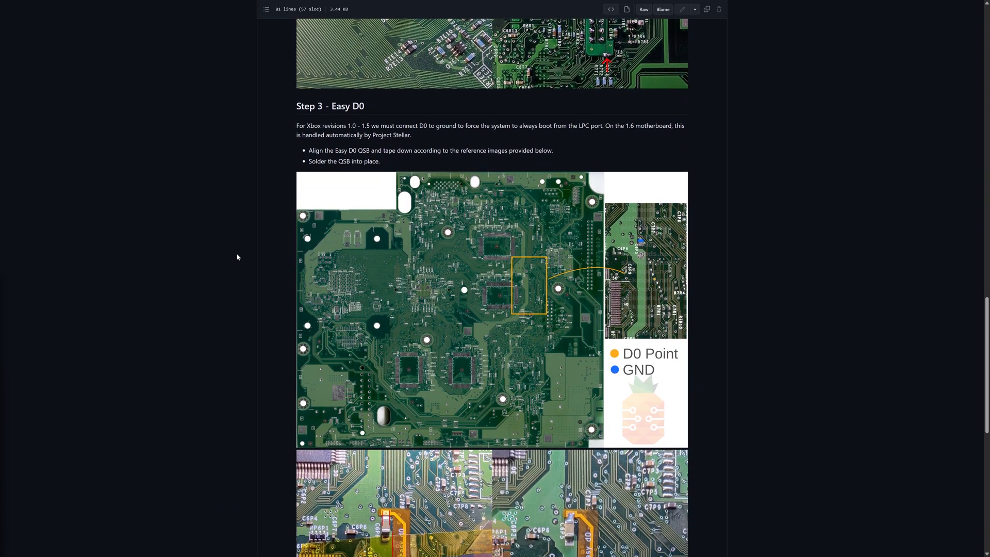
scroll("down", 3)
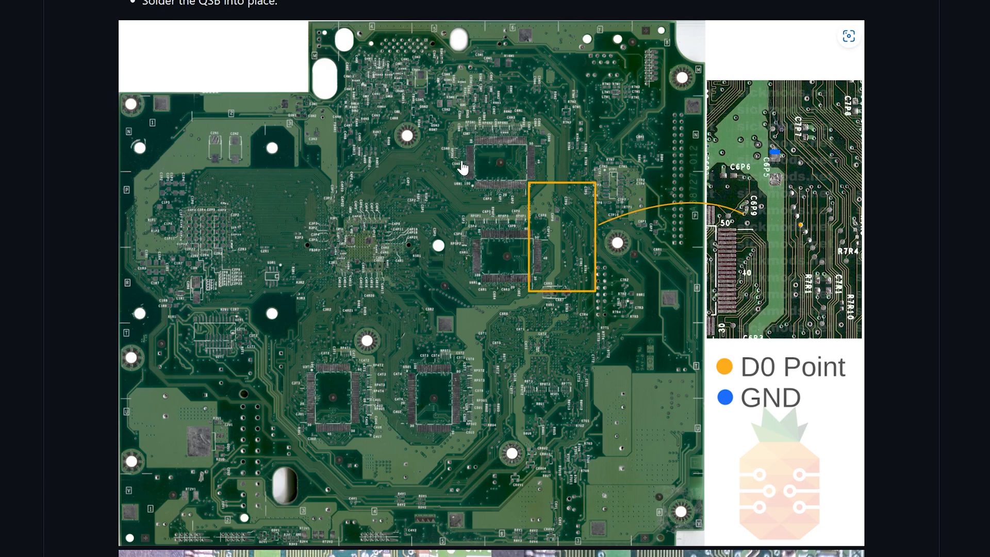
mouse_move(335, 16)
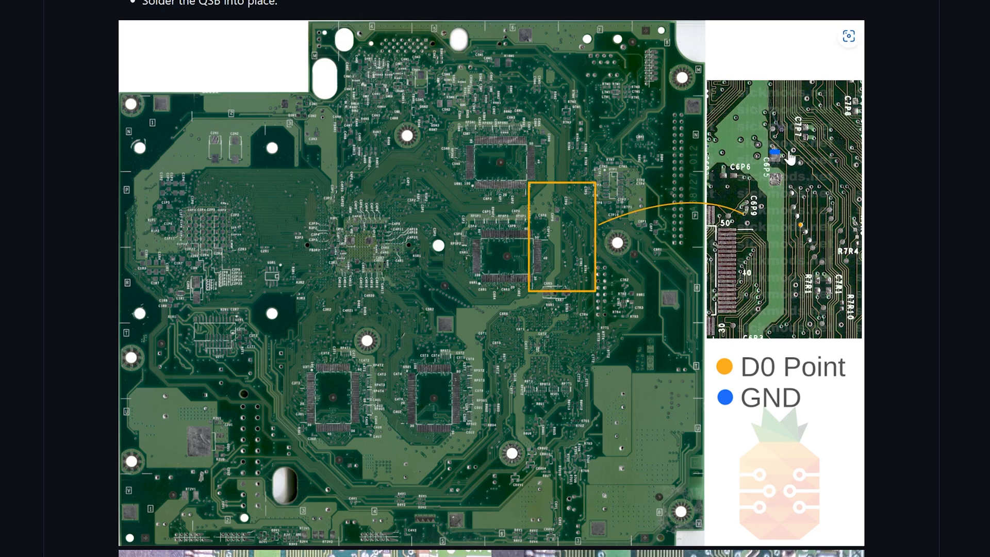
mouse_move(815, 222)
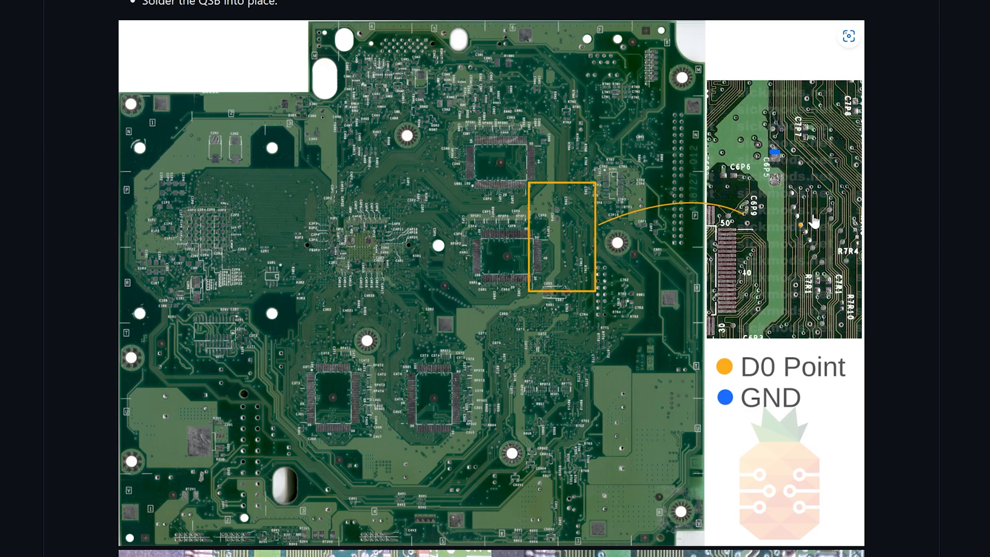
scroll("down", 3)
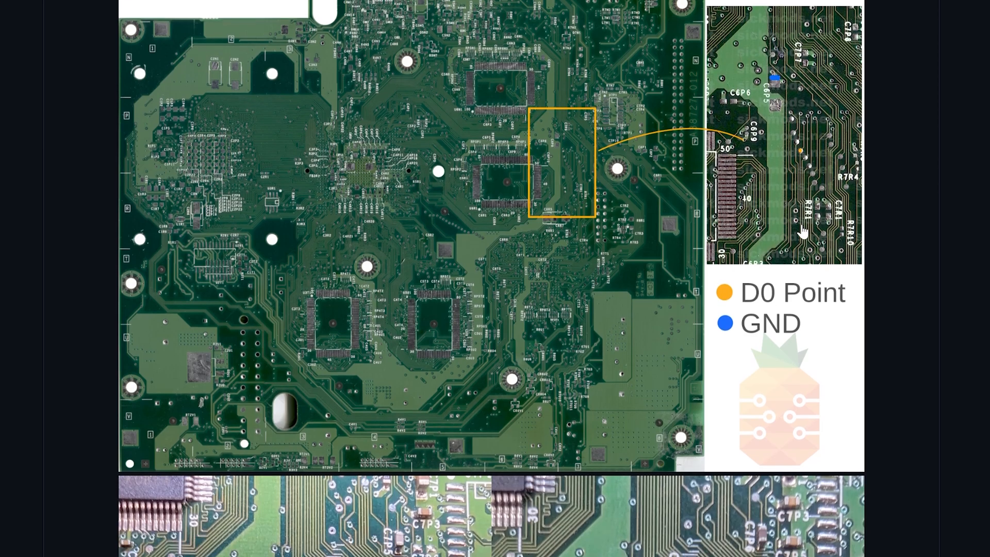
scroll("down", 3)
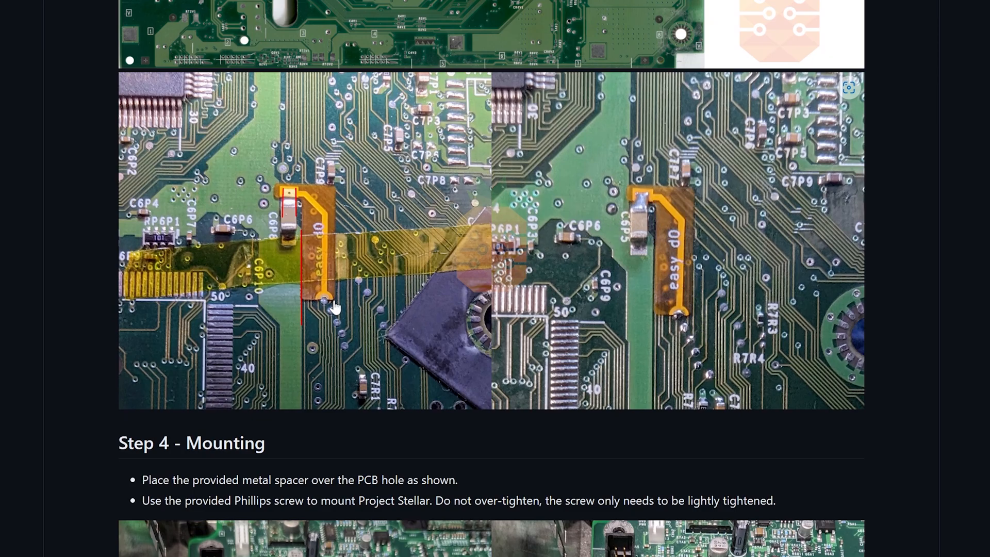
Scroll past the Step 4 Mounting photos to the Done section with HDMI kit links
scroll("down", 3)
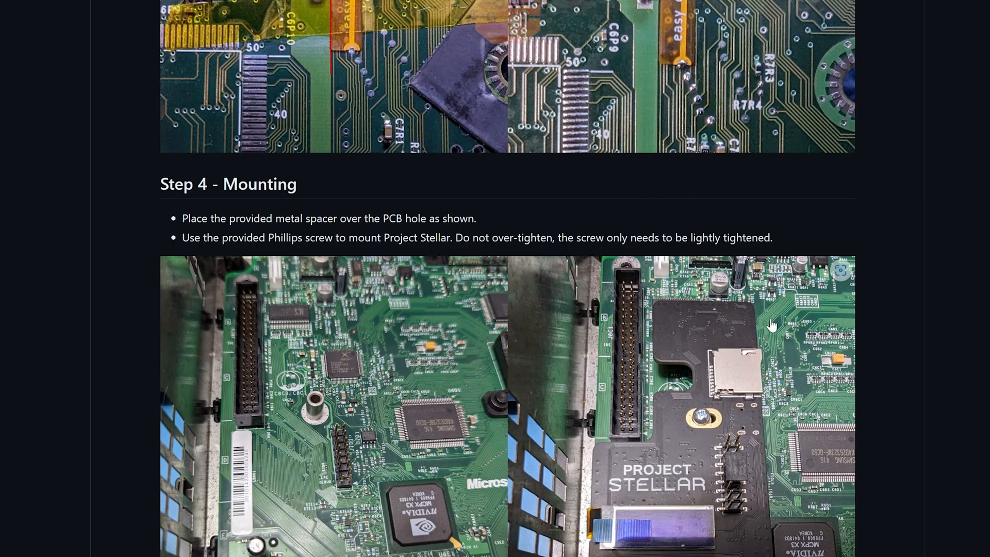
scroll("down", 3)
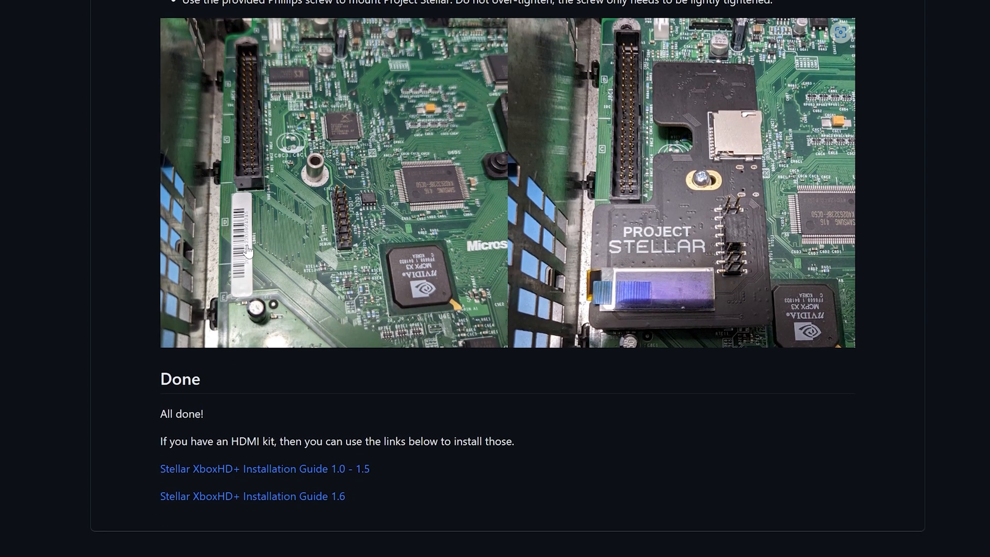
scroll("down", 3)
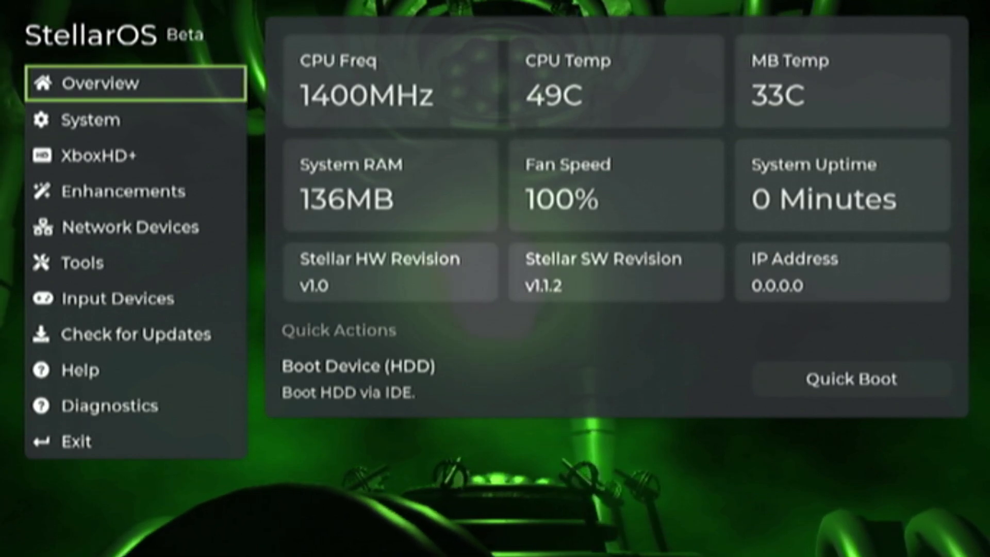
Set the System timezone to GMT-07 Mountain
left_click(92, 119)
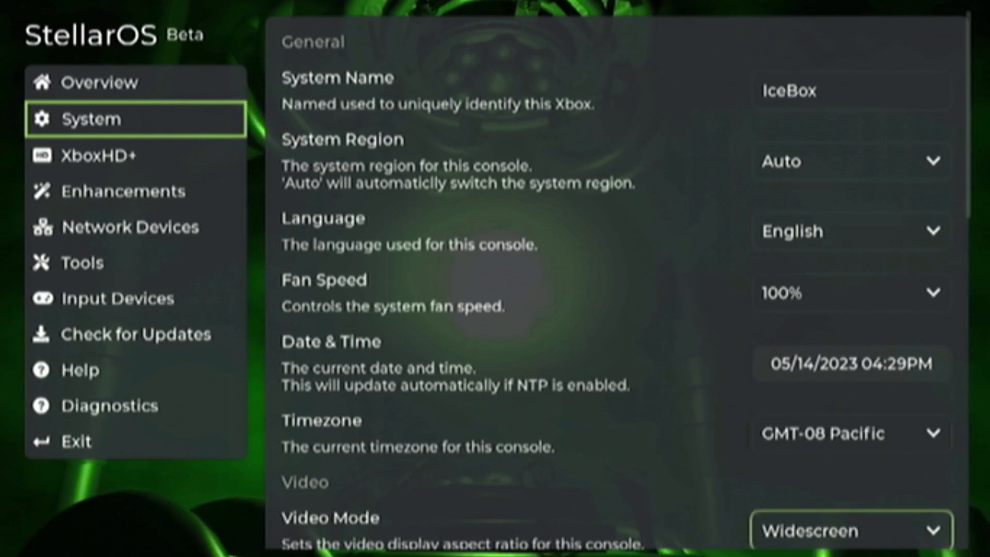
left_click(847, 433)
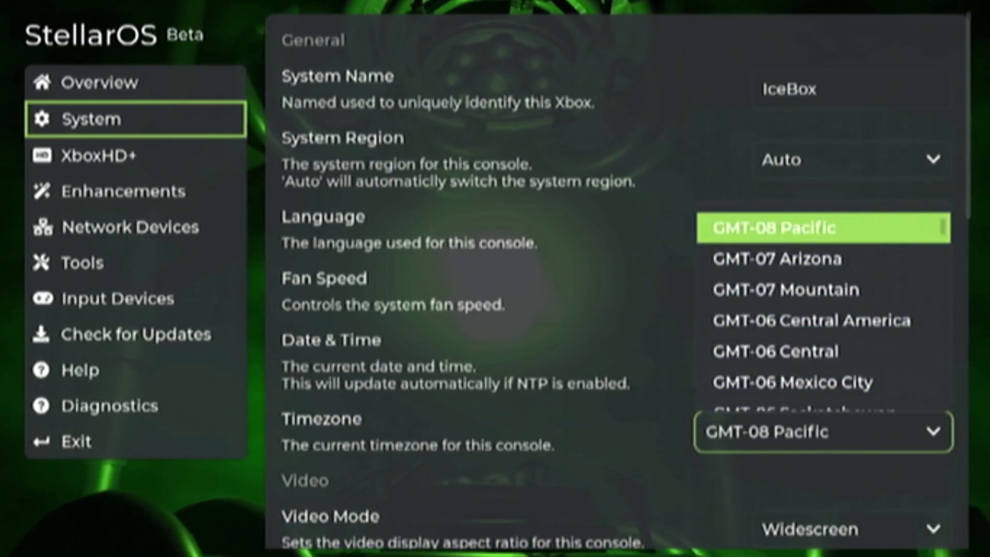
left_click(778, 289)
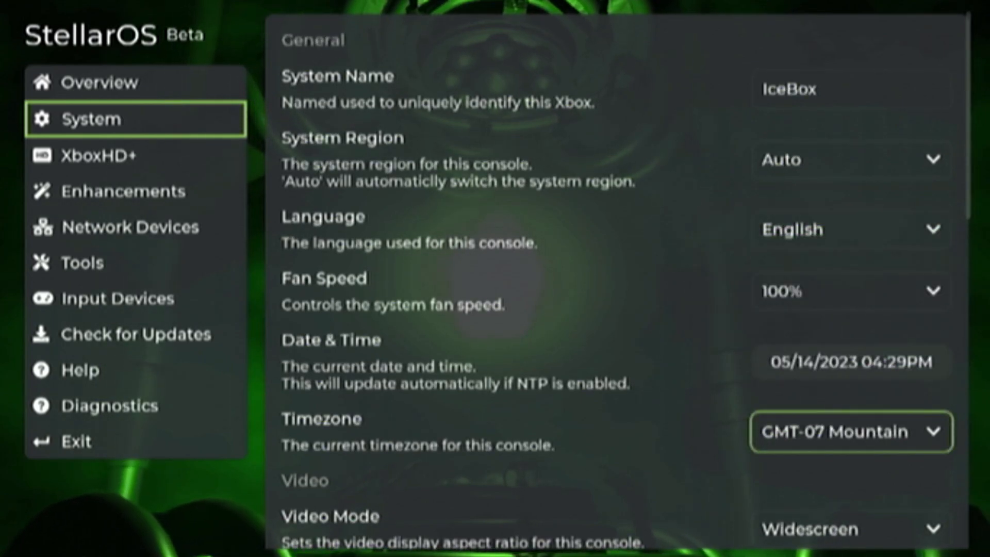
Scroll through the Video, Audio and Networking system settings
scroll("down", 3)
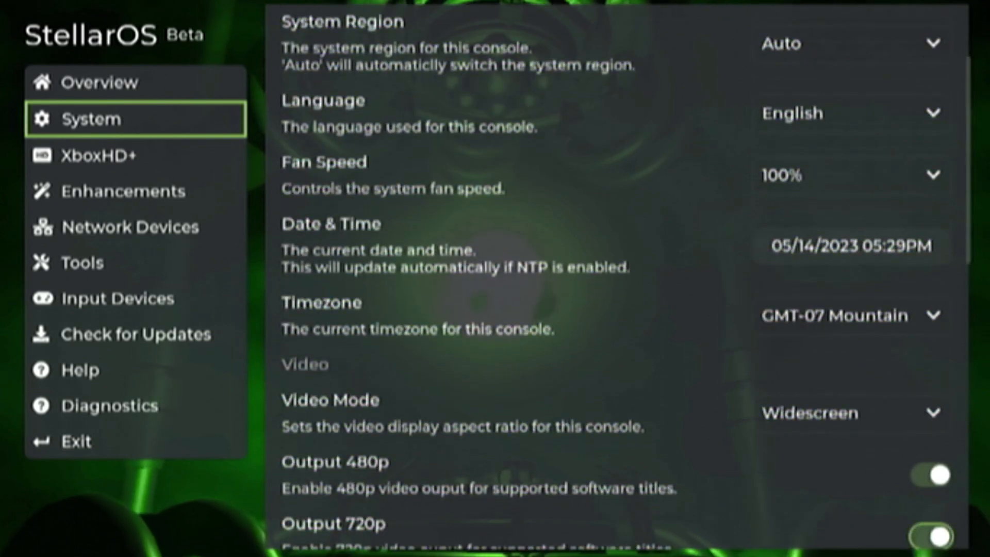
scroll("down", 3)
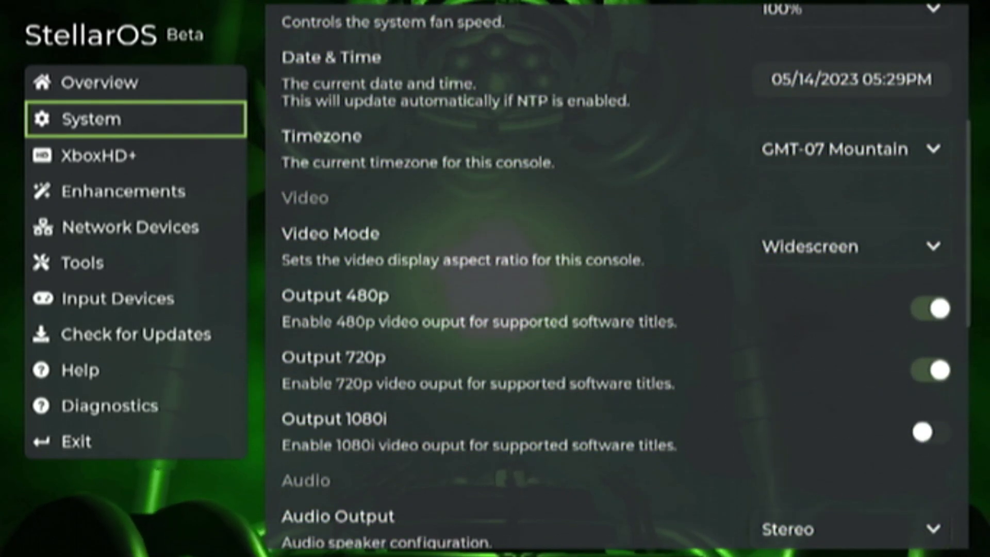
scroll("down", 3)
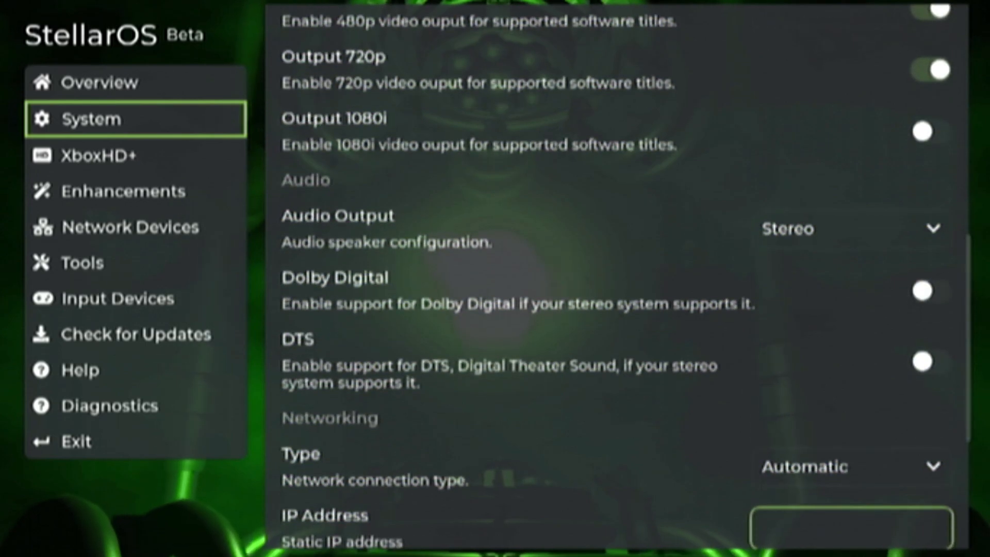
scroll("down", 3)
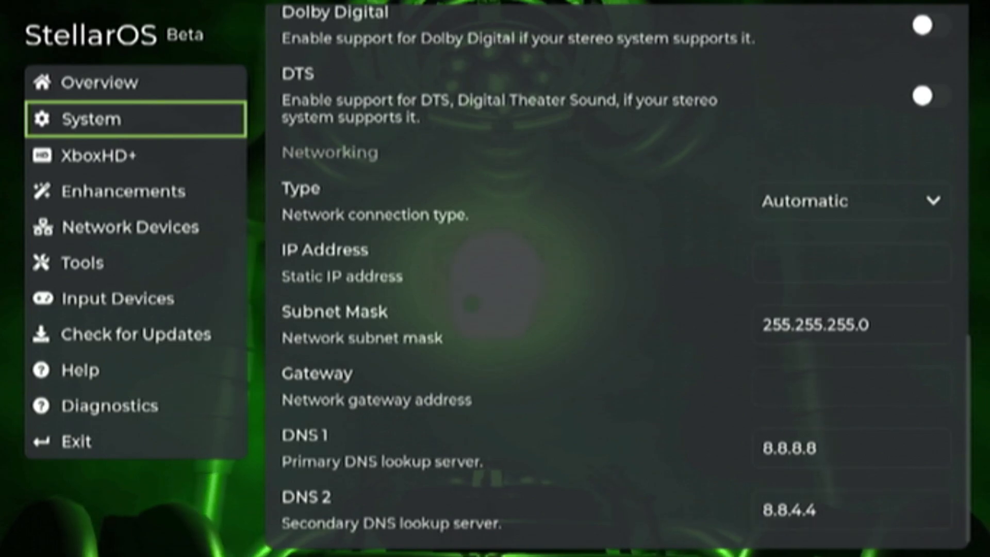
Review the XboxHD+ scaling and colorspace options, then switch to Enhancements
left_click(114, 155)
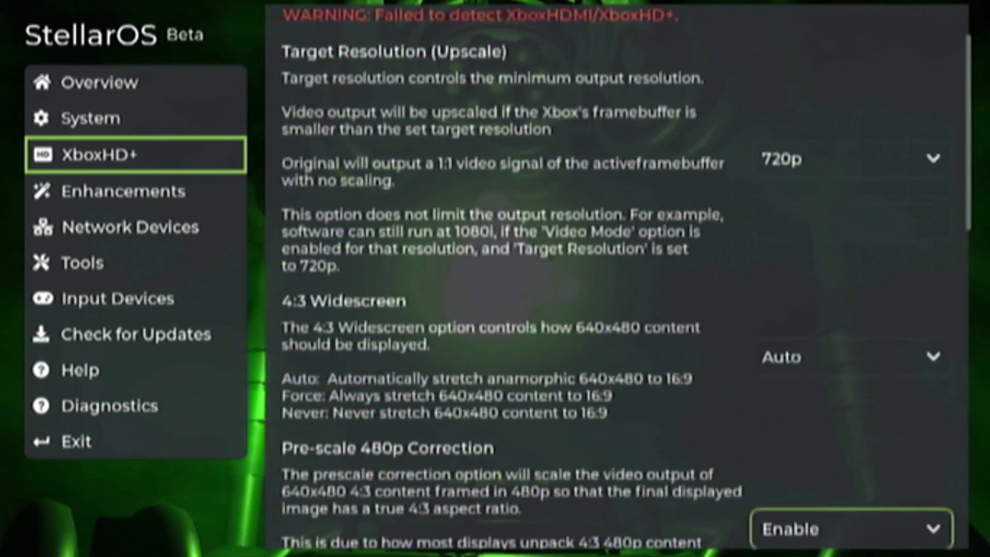
scroll("down", 3)
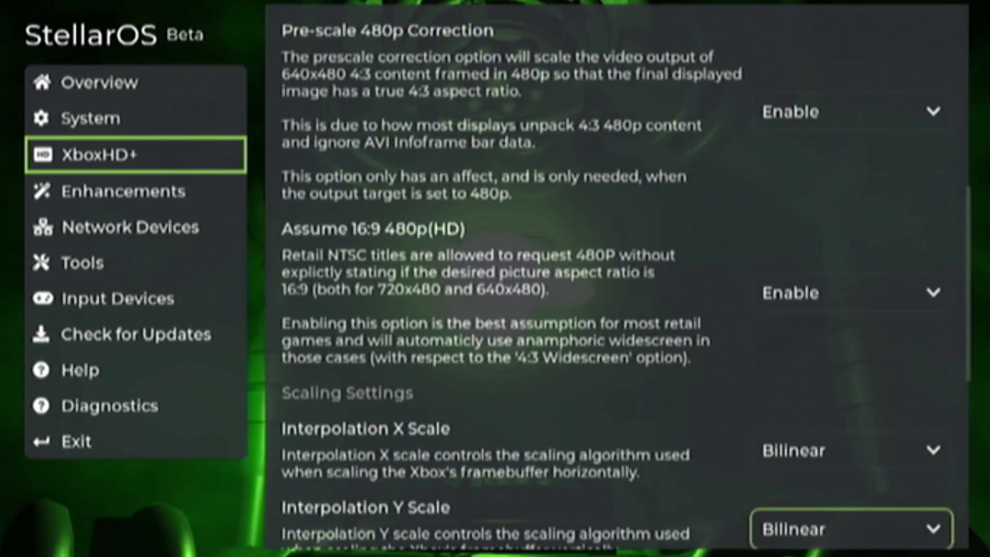
scroll("down", 3)
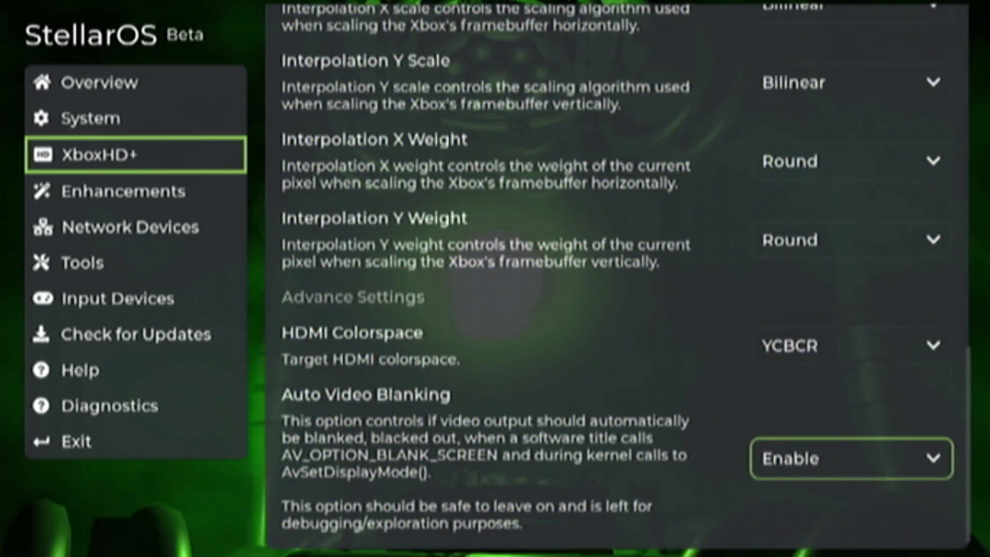
left_click(123, 190)
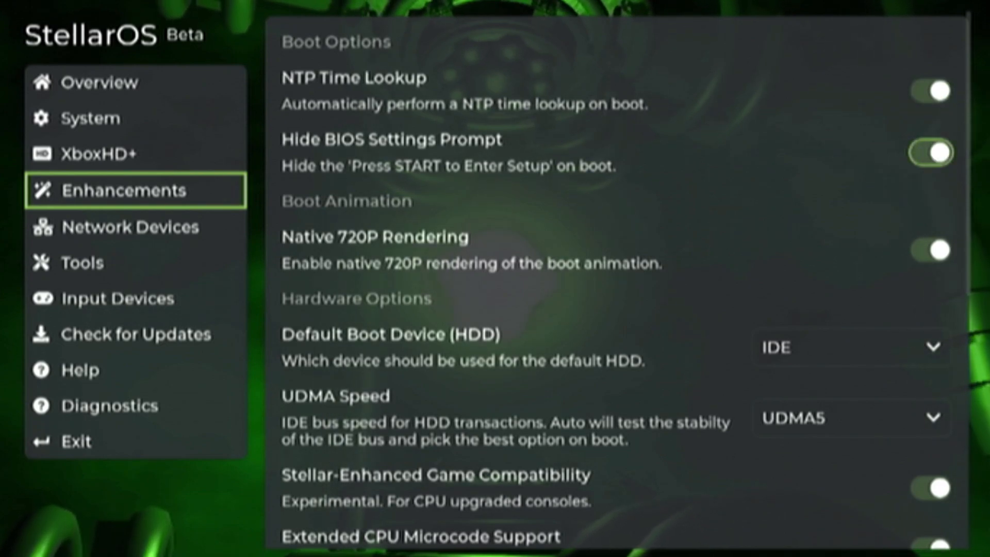
Toggle Native 720P Rendering off and back on, and set UDMA Speed to Auto
left_click(850, 347)
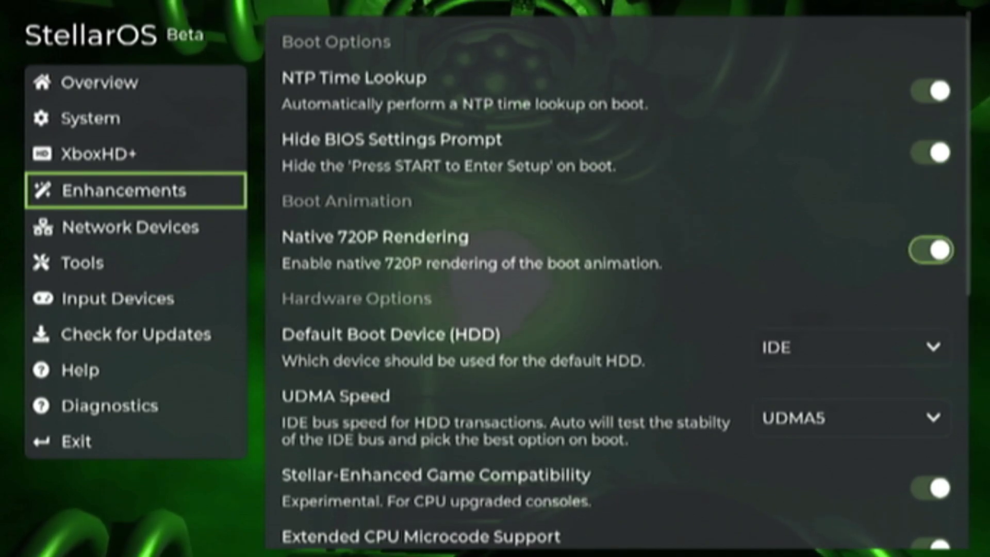
left_click(928, 250)
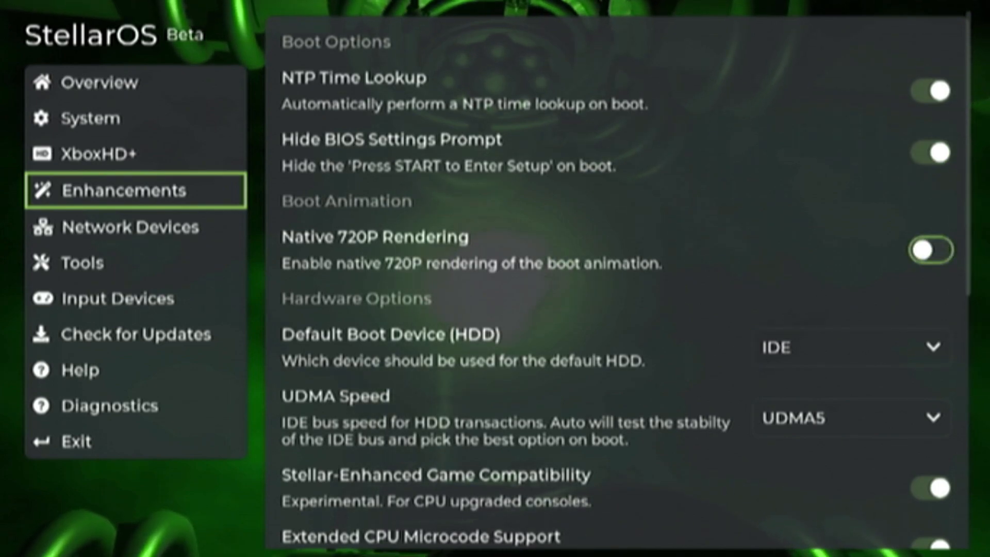
left_click(850, 347)
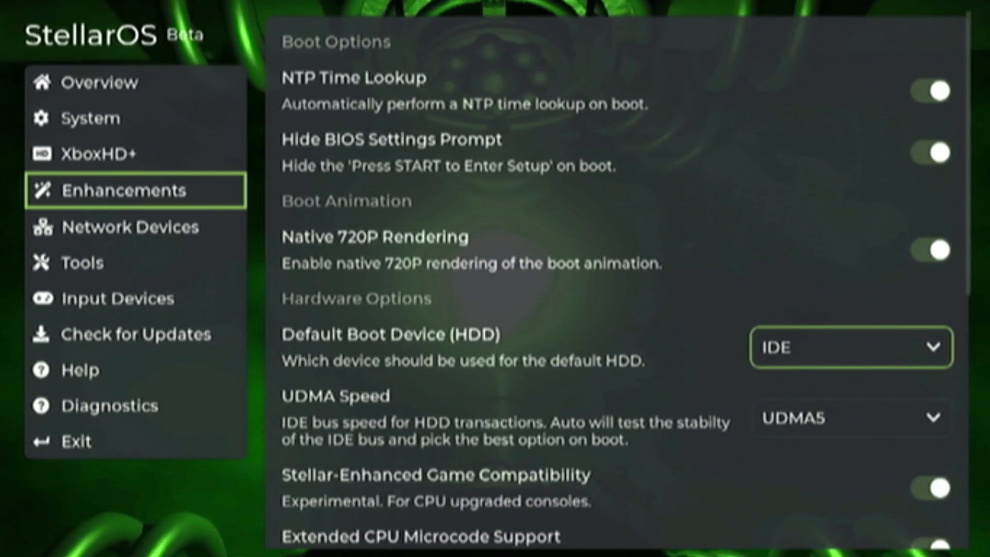
left_click(851, 417)
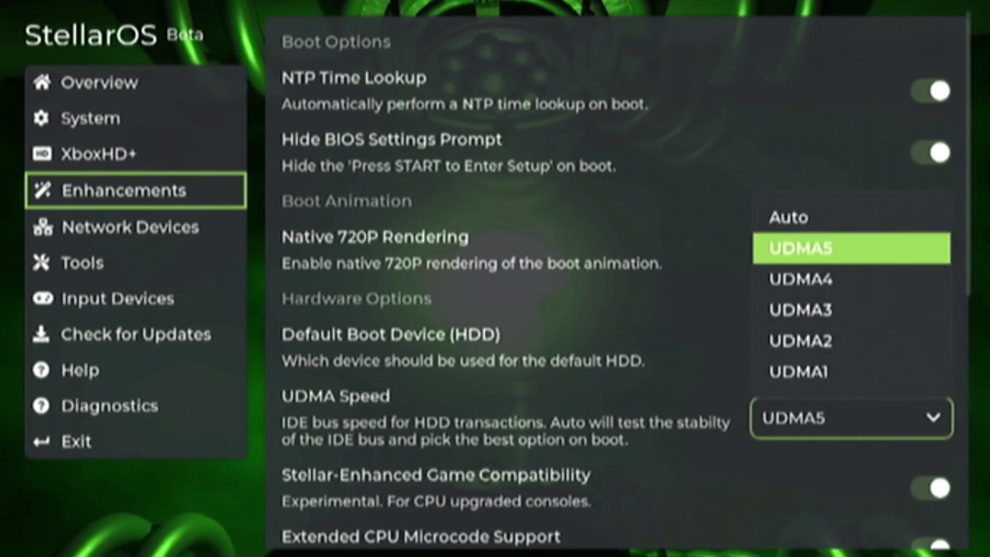
left_click(787, 217)
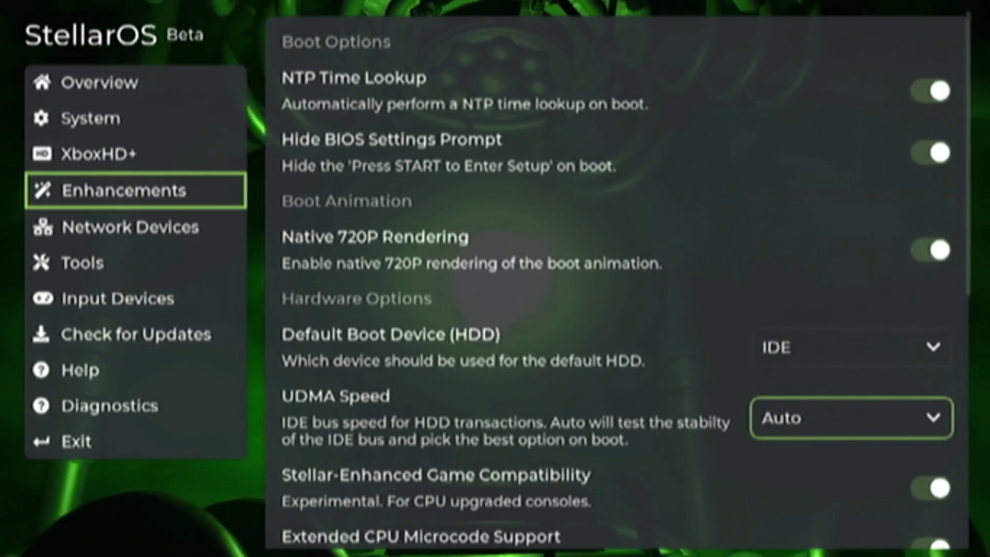
left_click(850, 418)
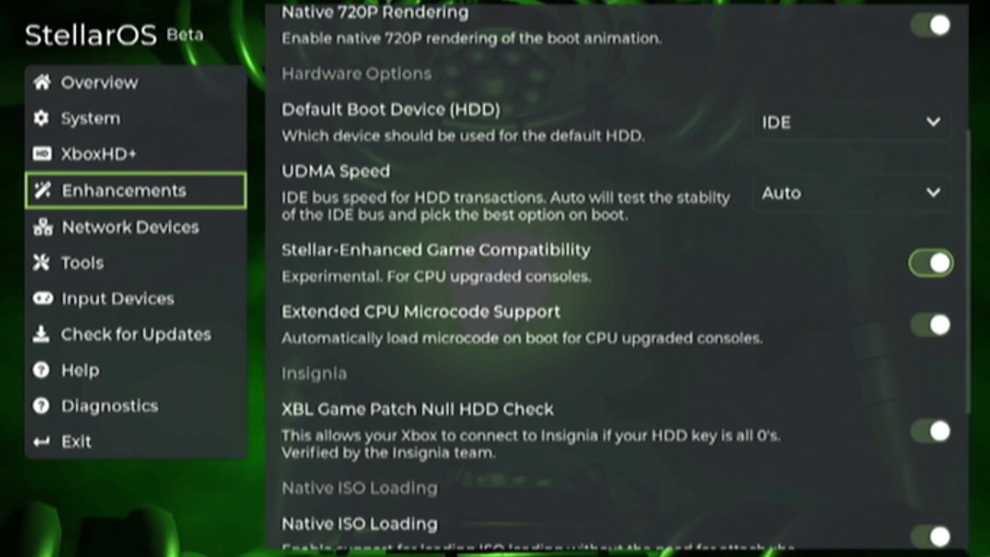
Check Overview stats, review remaining Enhancements options, and open Network Devices
left_click(100, 82)
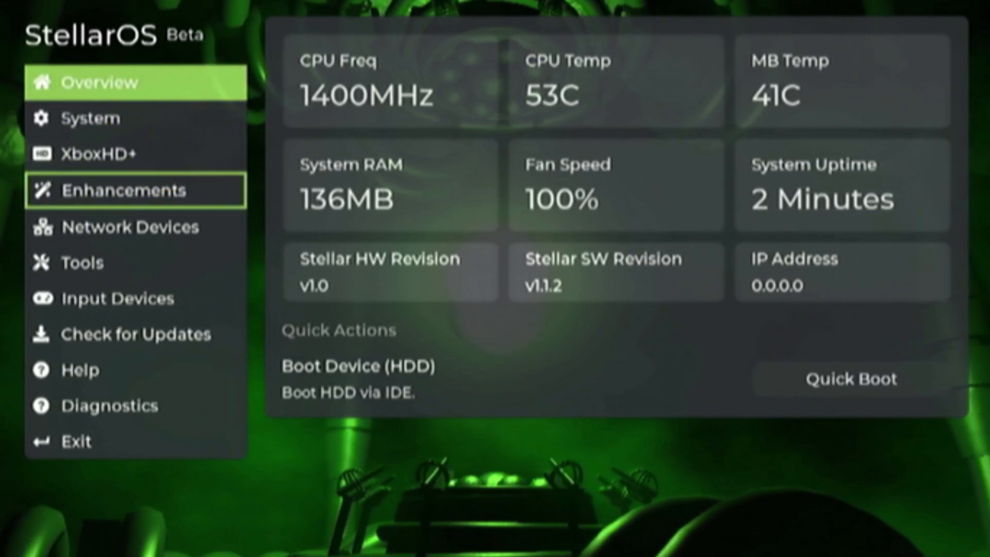
left_click(124, 190)
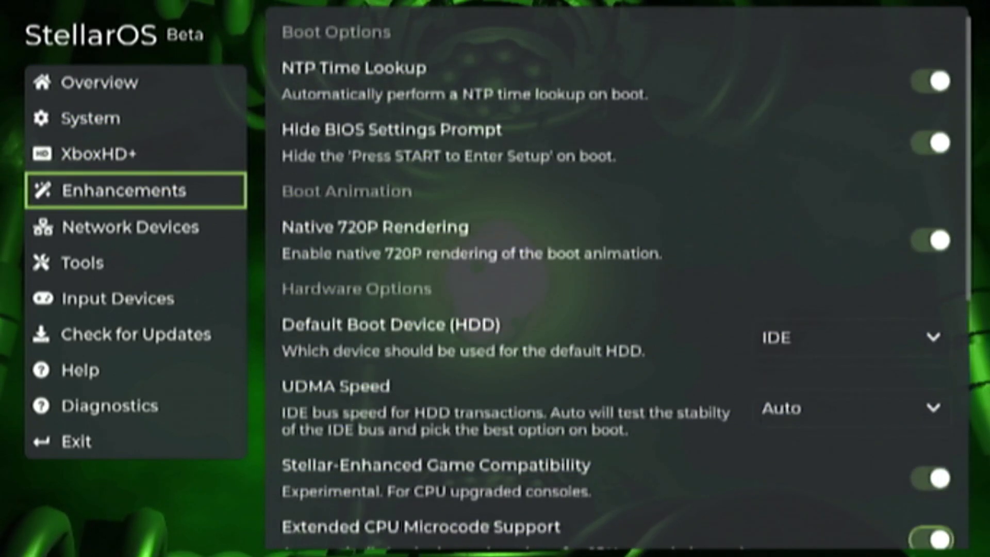
scroll("down", 3)
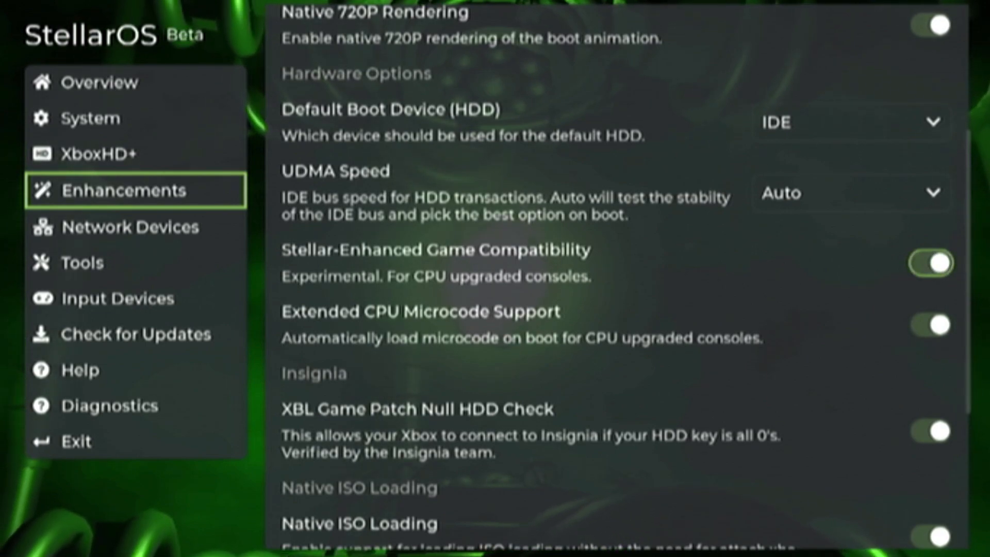
left_click(929, 324)
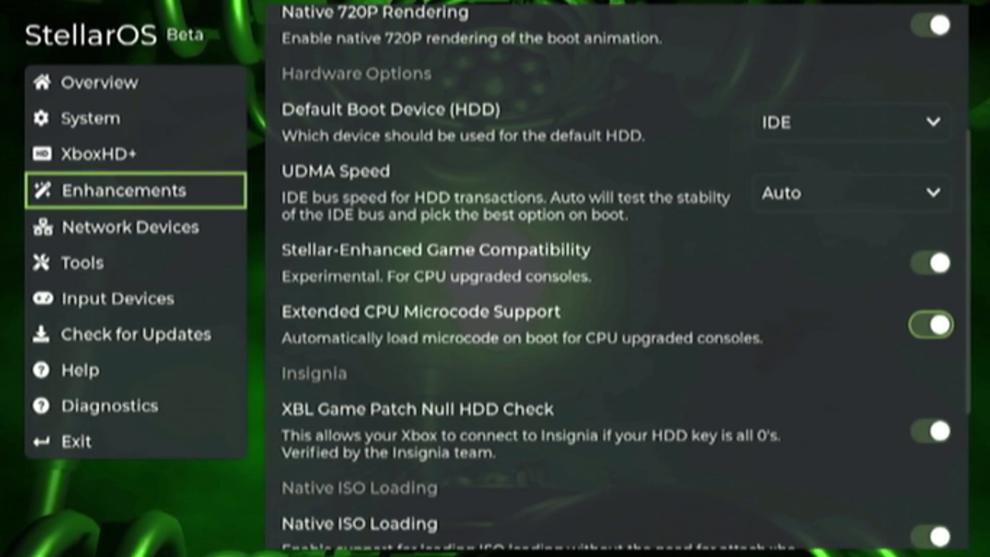
scroll("down", 3)
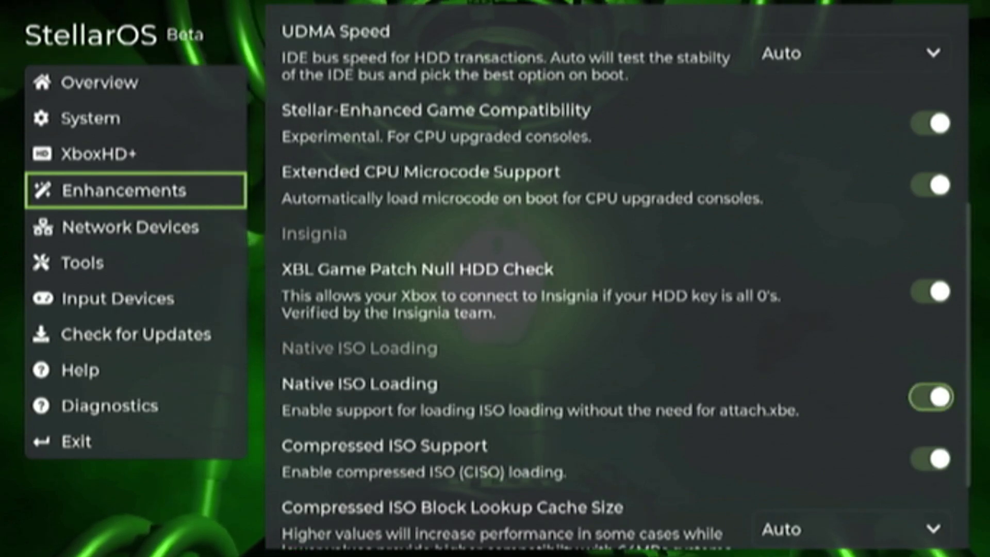
scroll("down", 3)
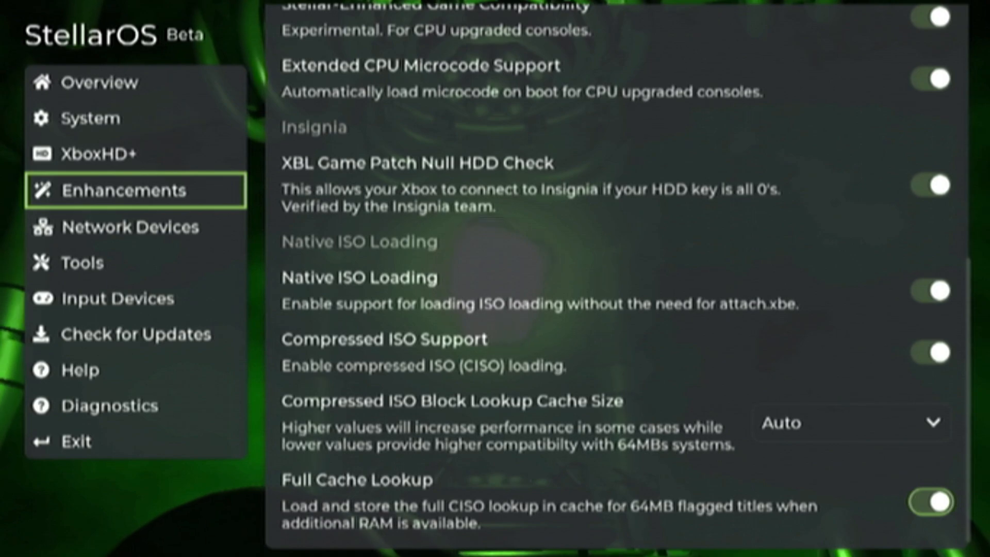
left_click(131, 226)
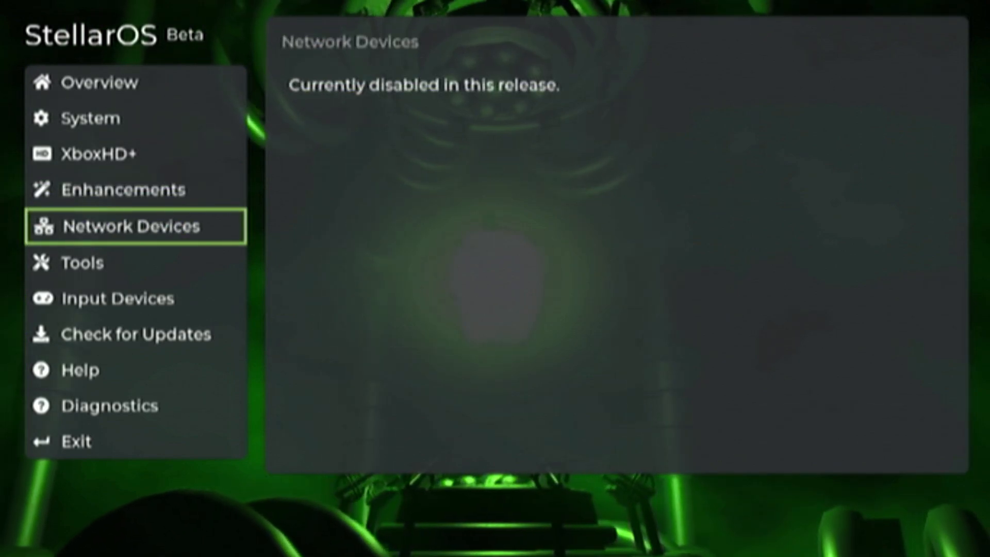
Review the hard drive Tools page, then view Input Devices with In-Game Shortcuts enabled
left_click(81, 262)
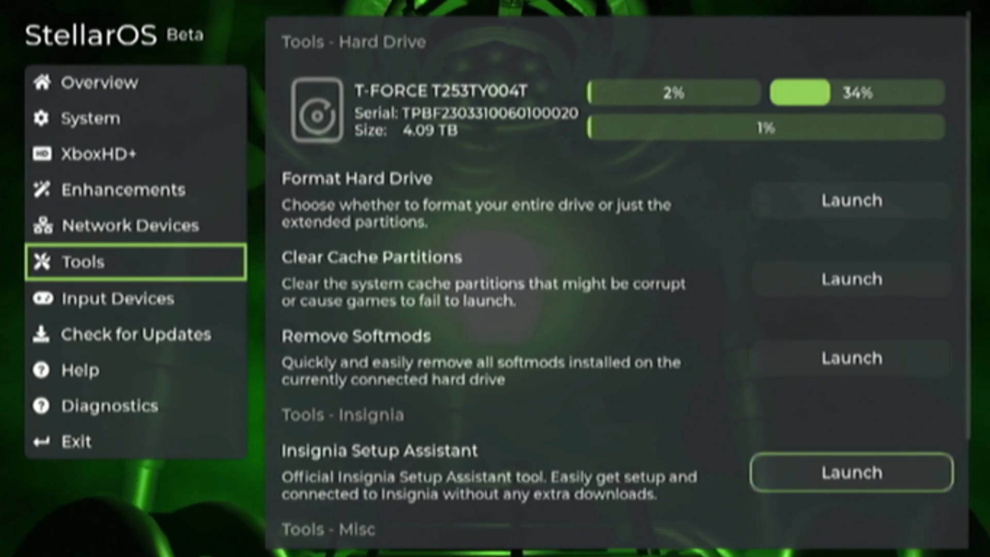
scroll("down", 3)
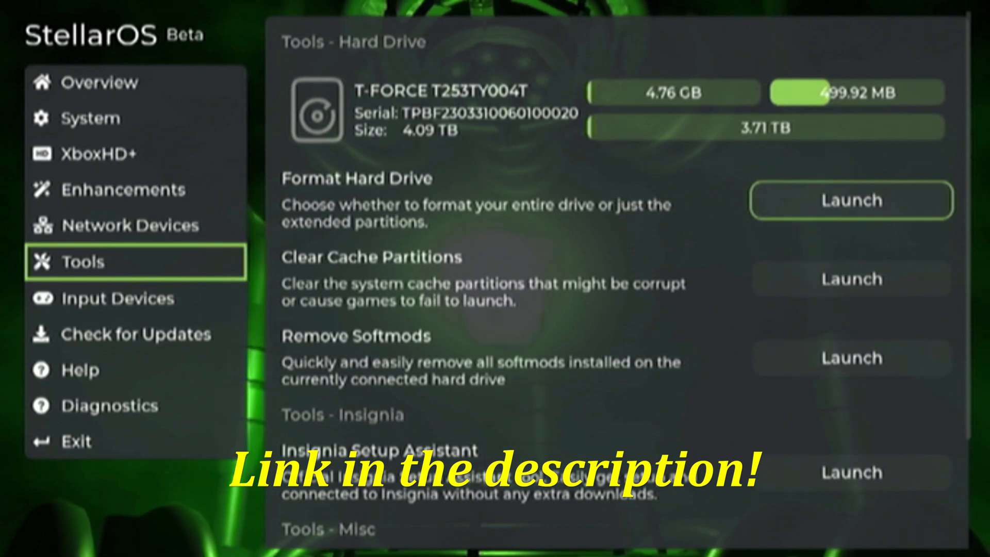
left_click(118, 298)
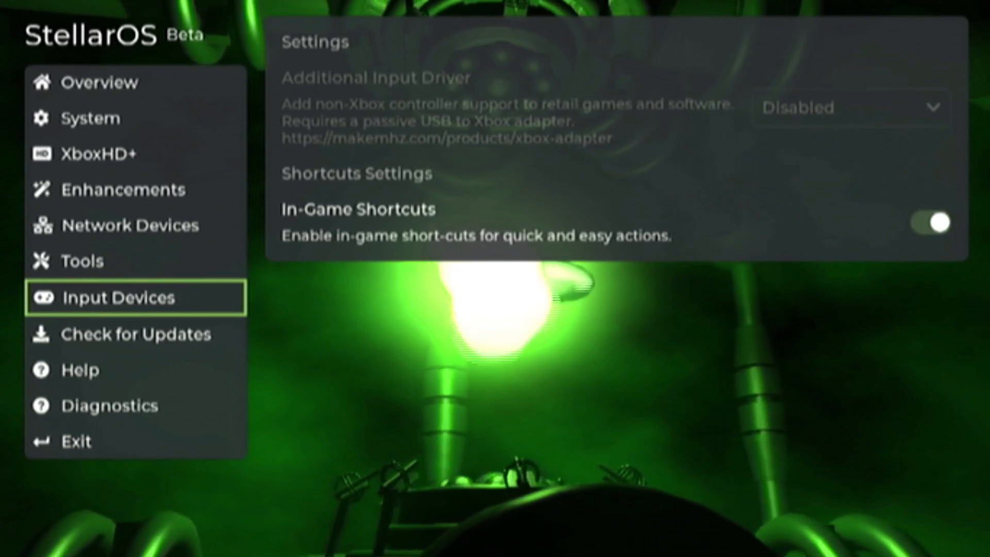
Check updates (version 1.1.2, Stable channel), then view the Help page's user manual link
left_click(136, 334)
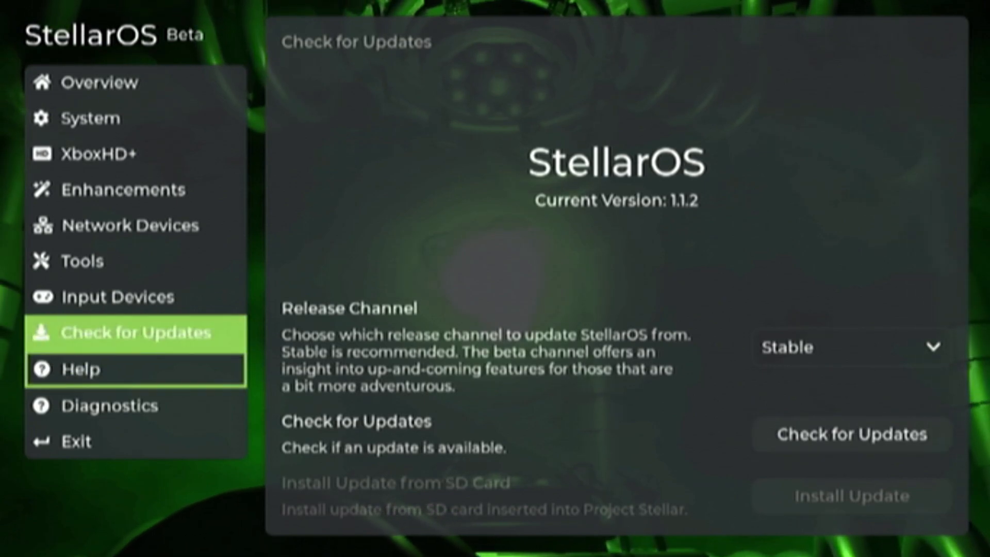
left_click(78, 369)
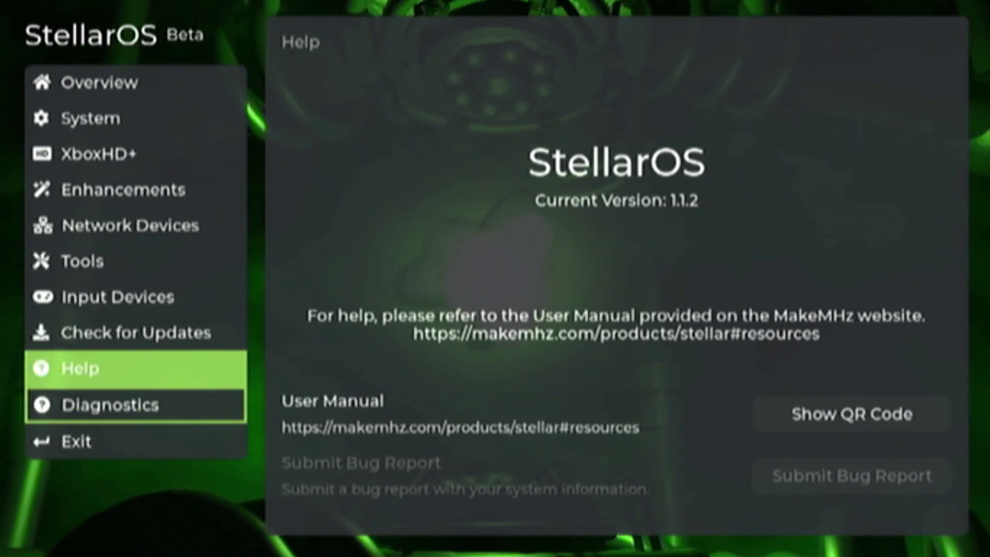
View the Diagnostics partition table dump, then exit the BIOS to the XBMC4Gamers dashboard
left_click(112, 405)
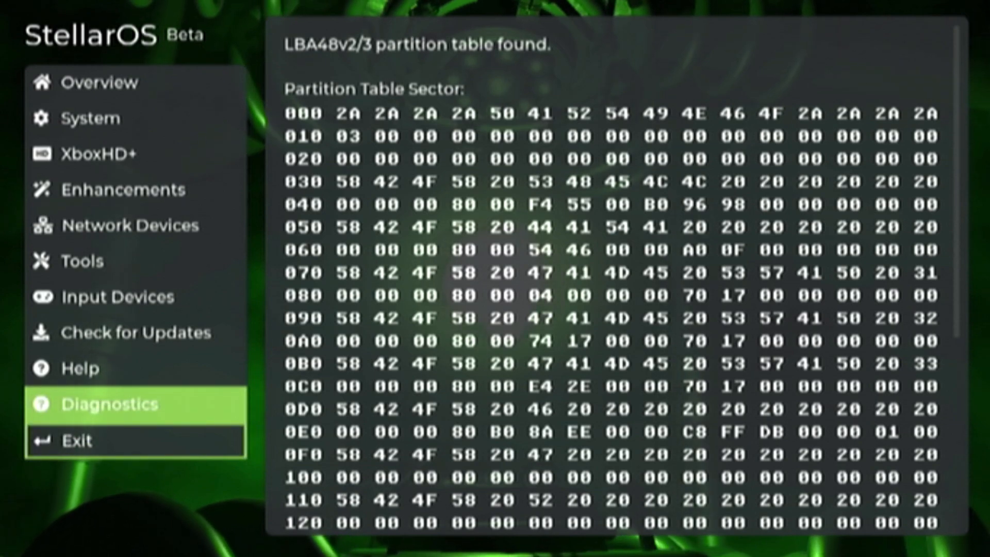
left_click(77, 440)
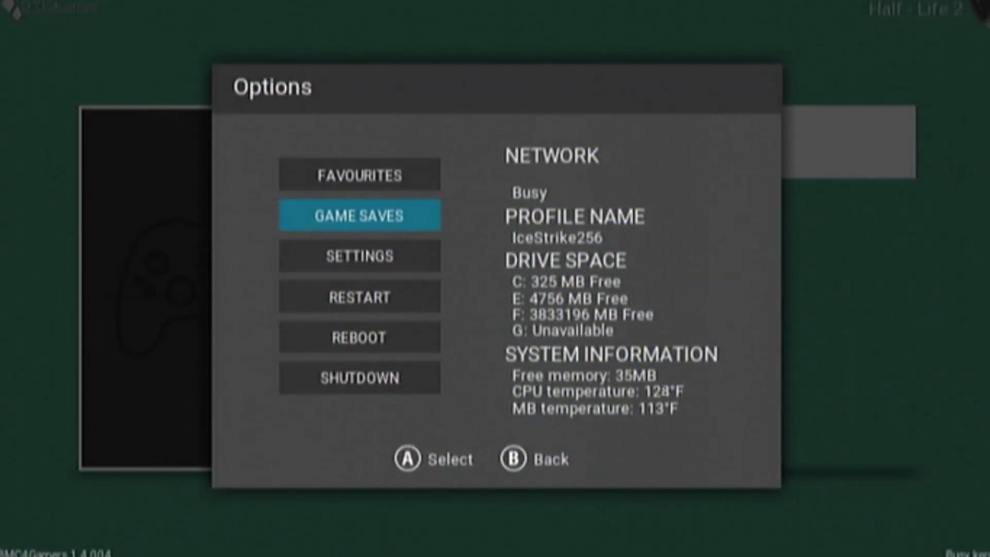
Reboot from the dashboard into StellarOS System settings, now named IceBox CPU Modded
left_click(359, 256)
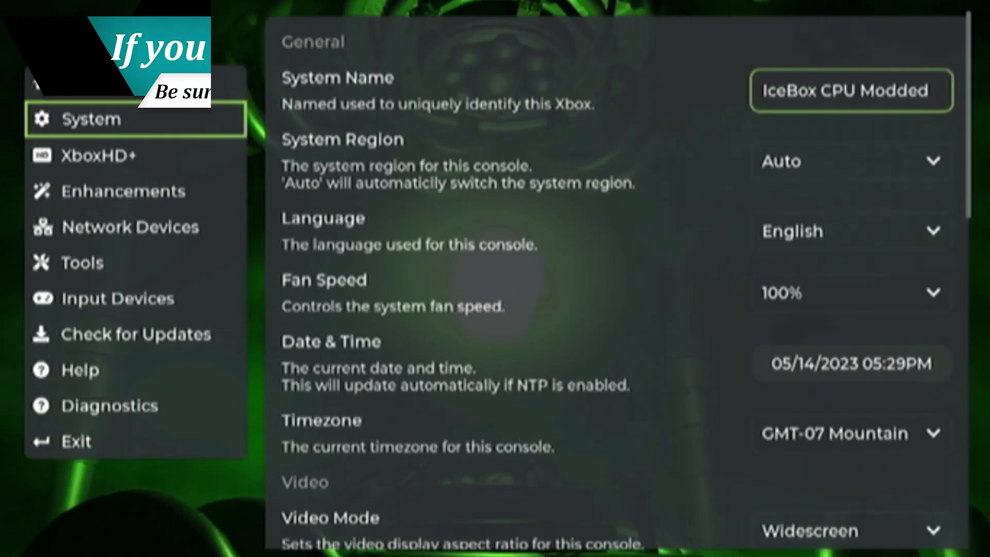
Scroll through the System settings, including the video and audio options
left_click(849, 161)
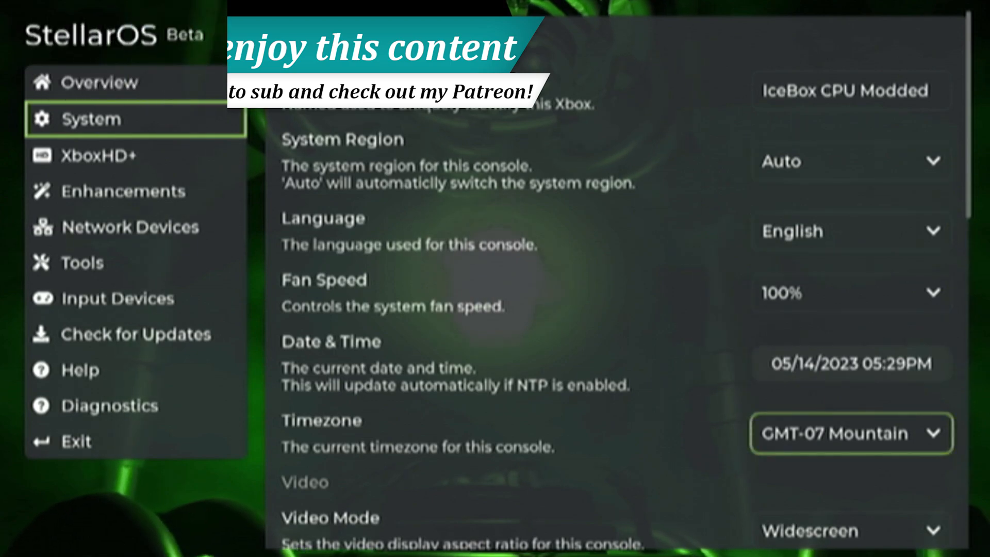
scroll("down", 3)
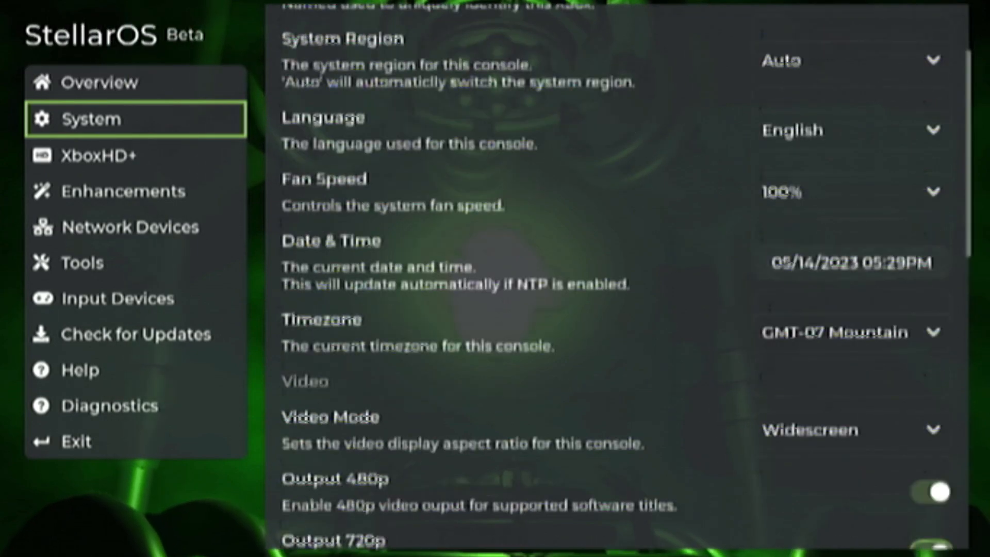
scroll("down", 3)
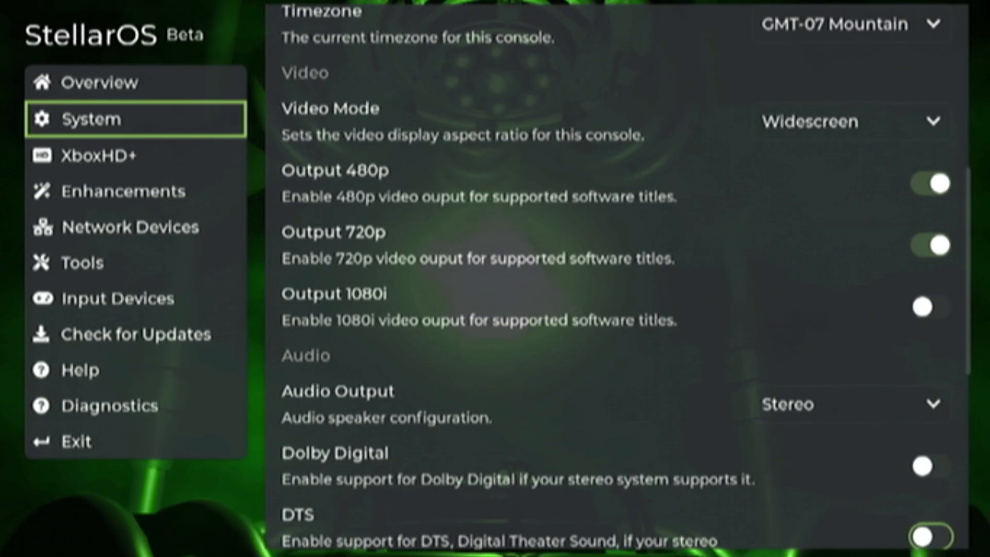
Review the XboxHD+, Enhancements and Network Devices settings, ending on the Tools page
left_click(116, 155)
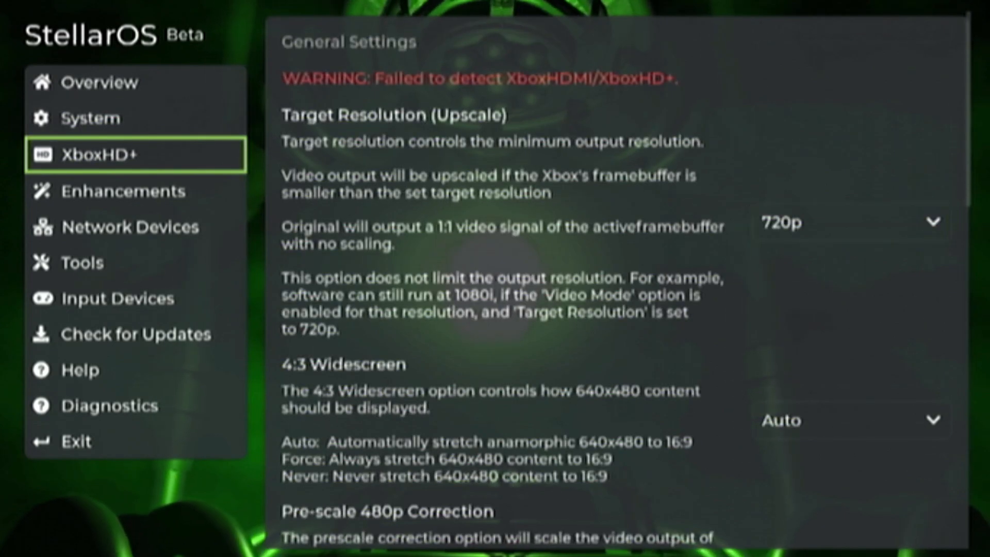
left_click(120, 191)
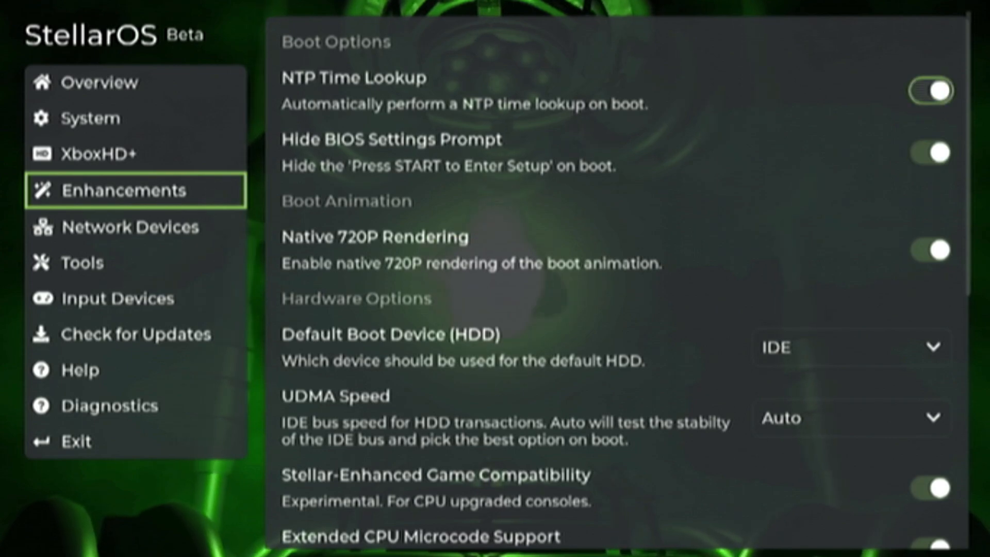
scroll("down", 3)
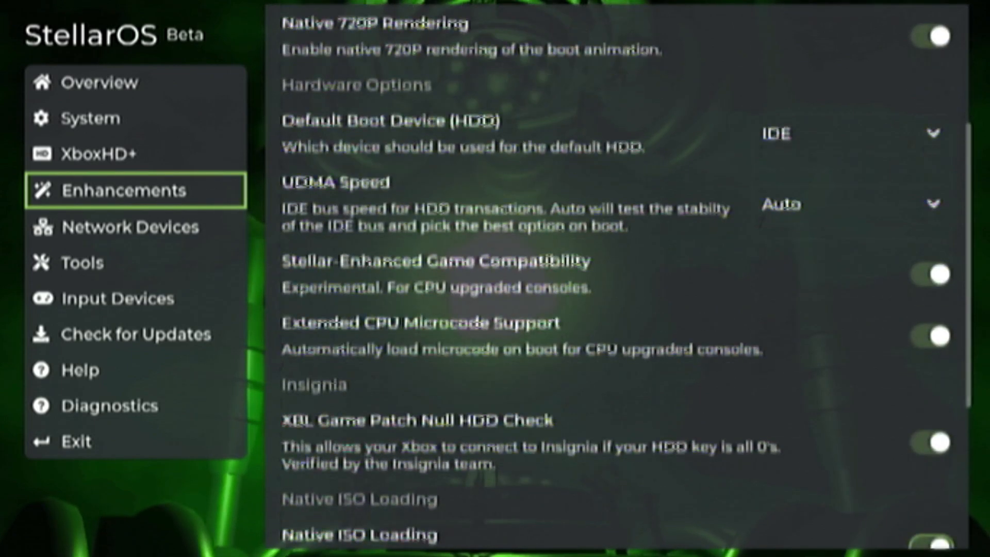
scroll("down", 3)
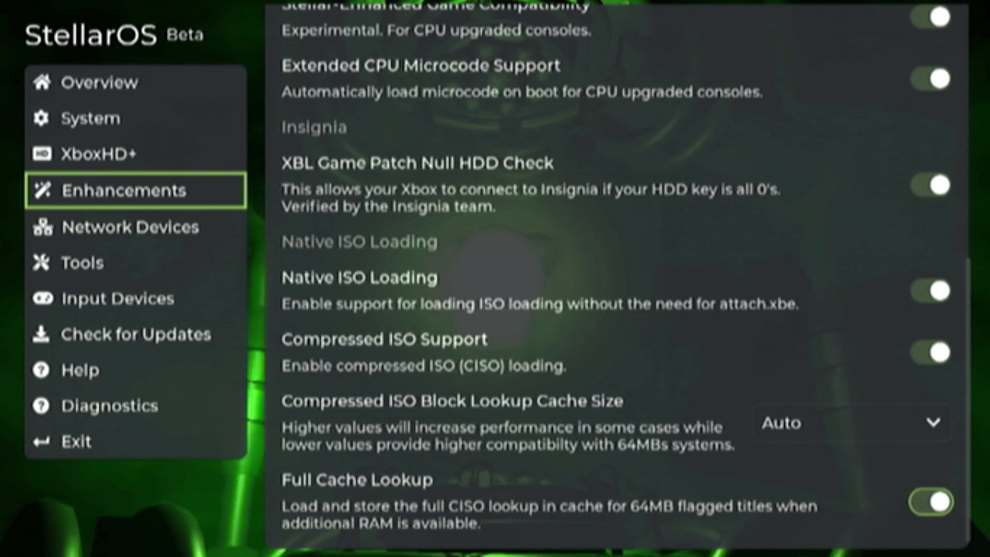
left_click(131, 226)
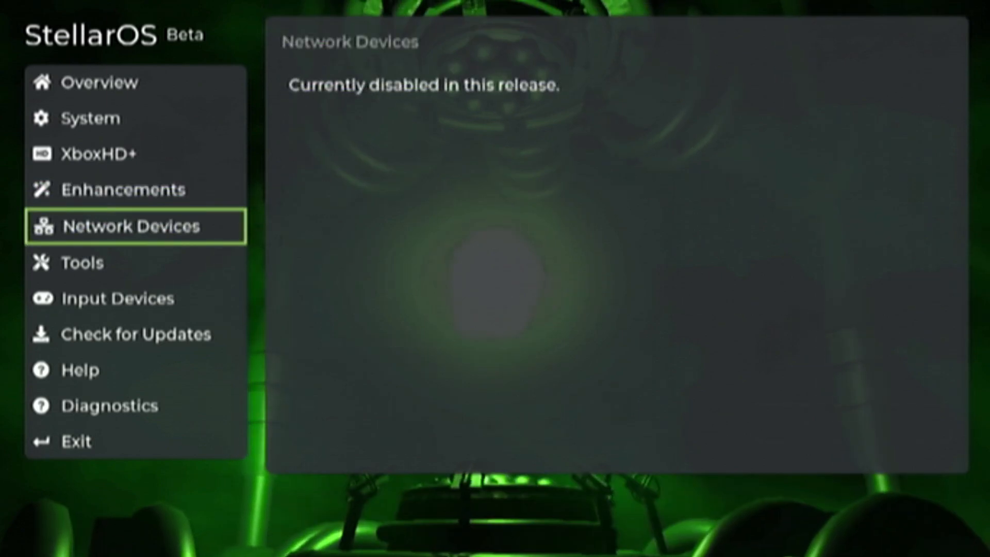
left_click(82, 262)
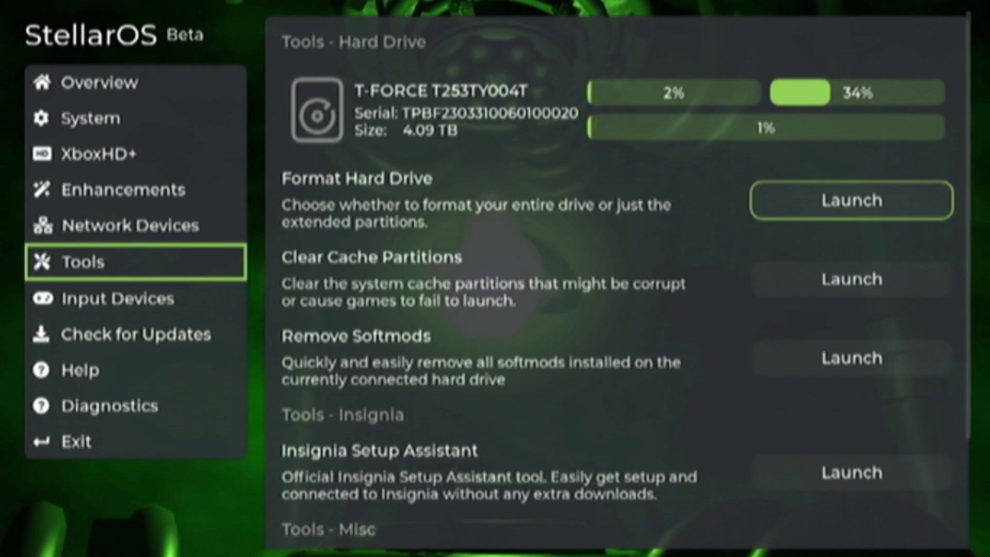
mouse_move(850, 279)
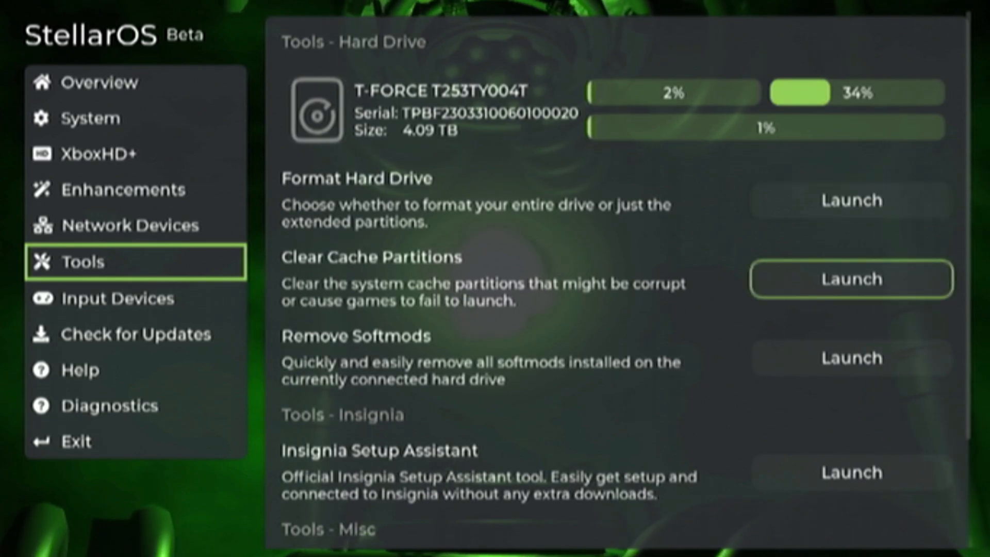
Back up the EEPROM to the hard drive, dismiss the notice, and view Input Devices
scroll("down", 3)
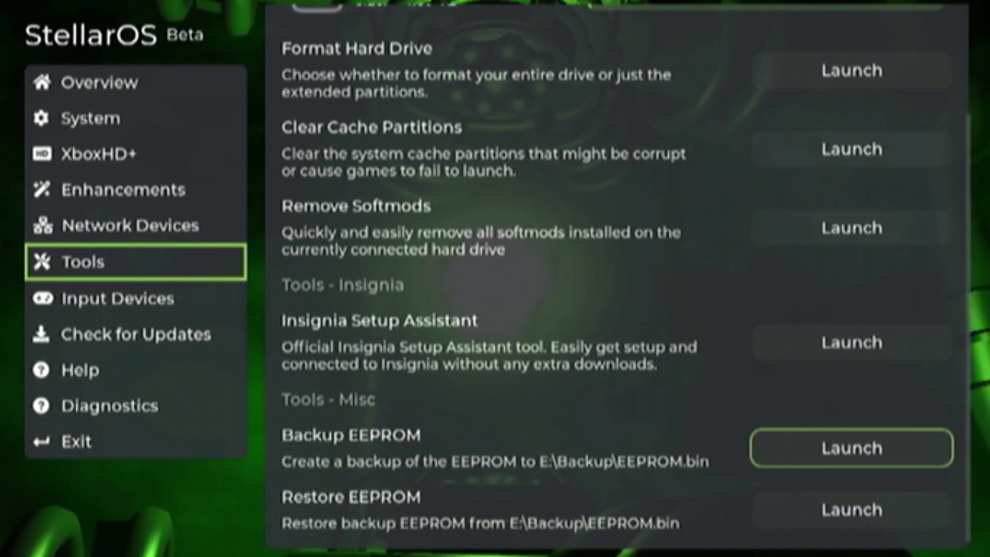
left_click(850, 448)
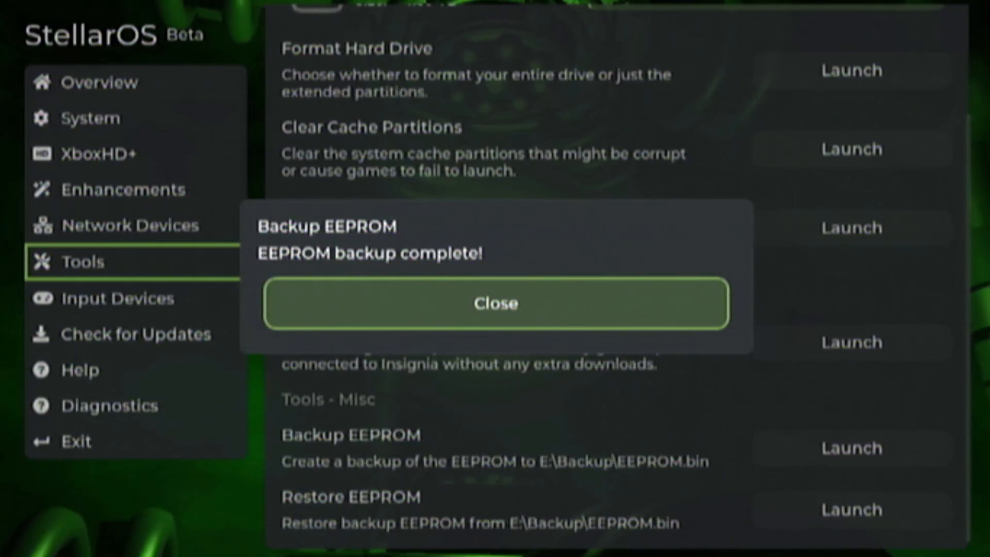
left_click(495, 303)
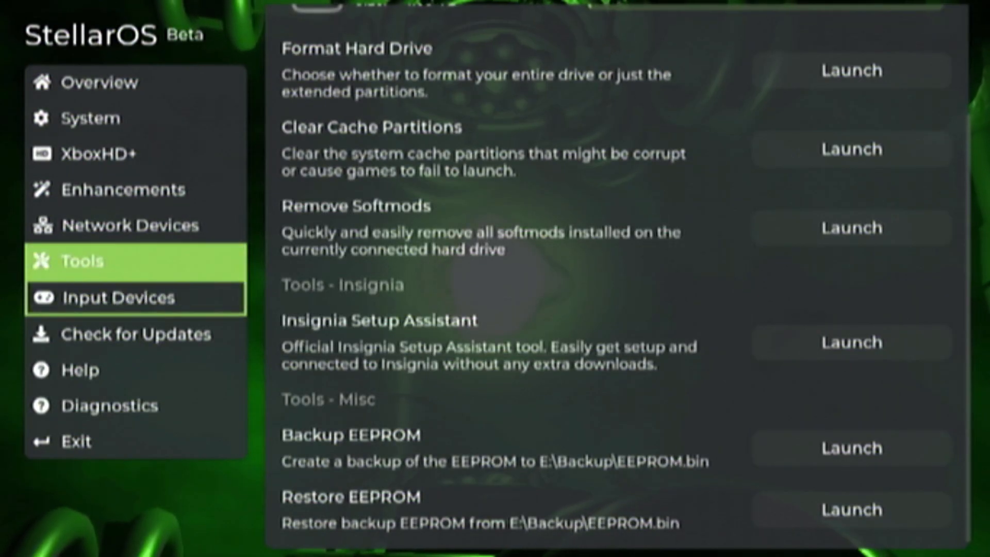
left_click(119, 298)
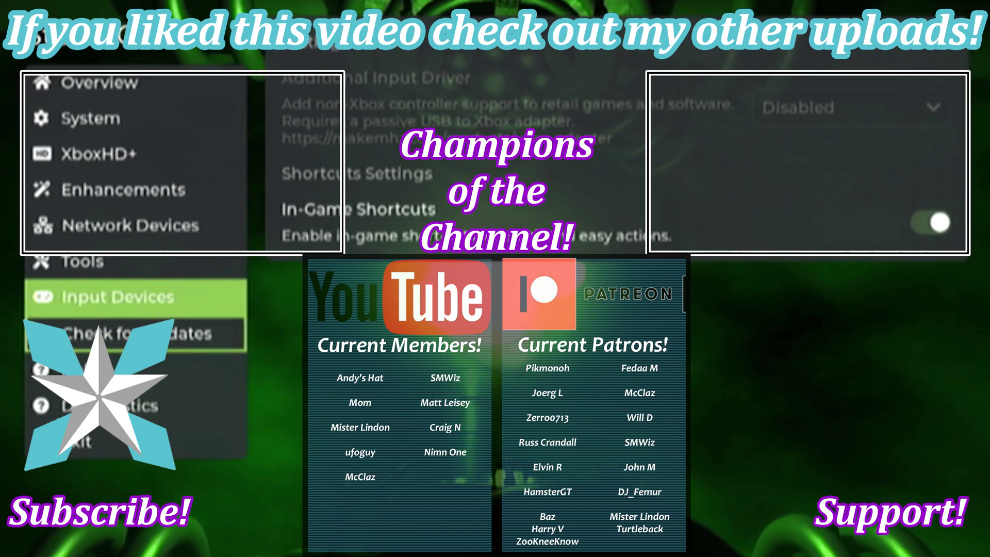
See the Beta update channel, then view Overview showing 43C CPU and 29C board
left_click(117, 333)
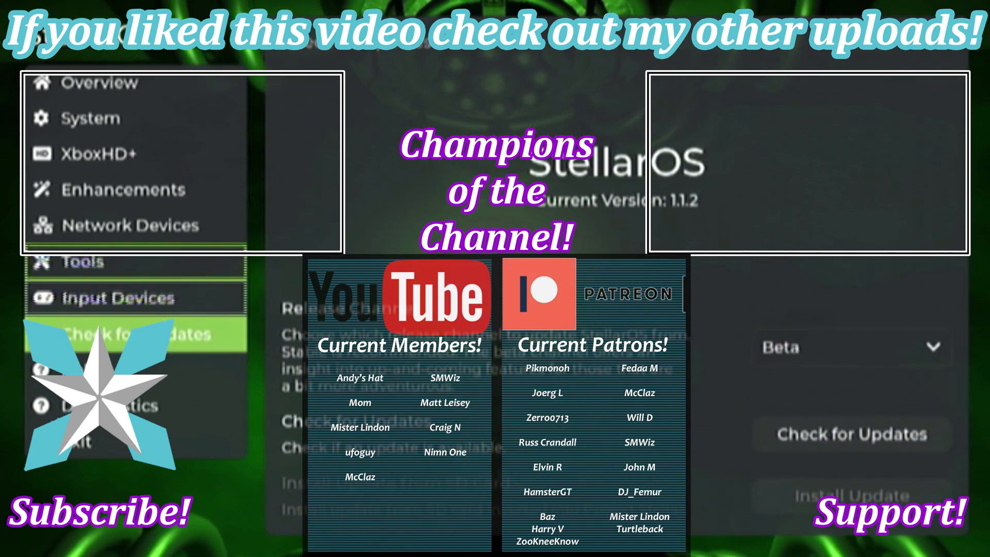
left_click(113, 84)
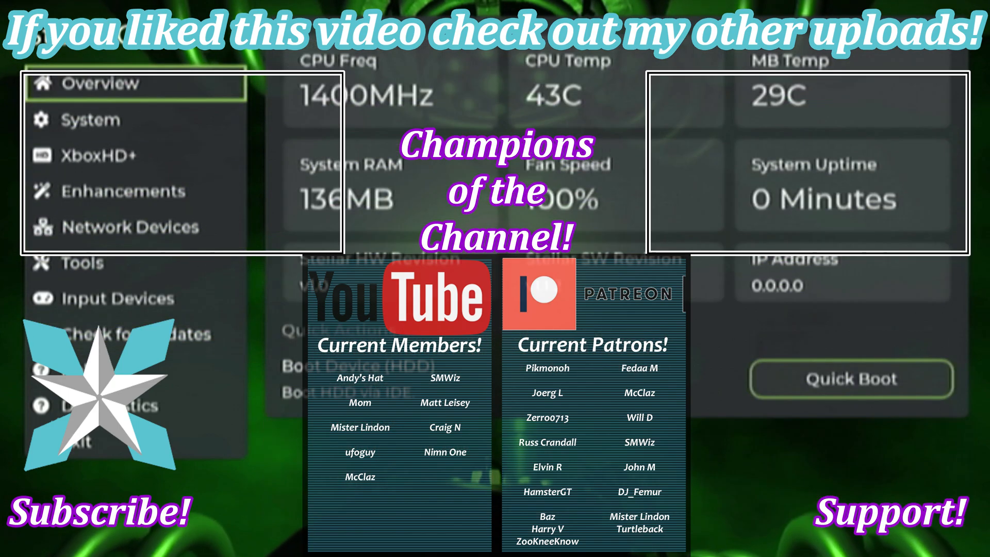